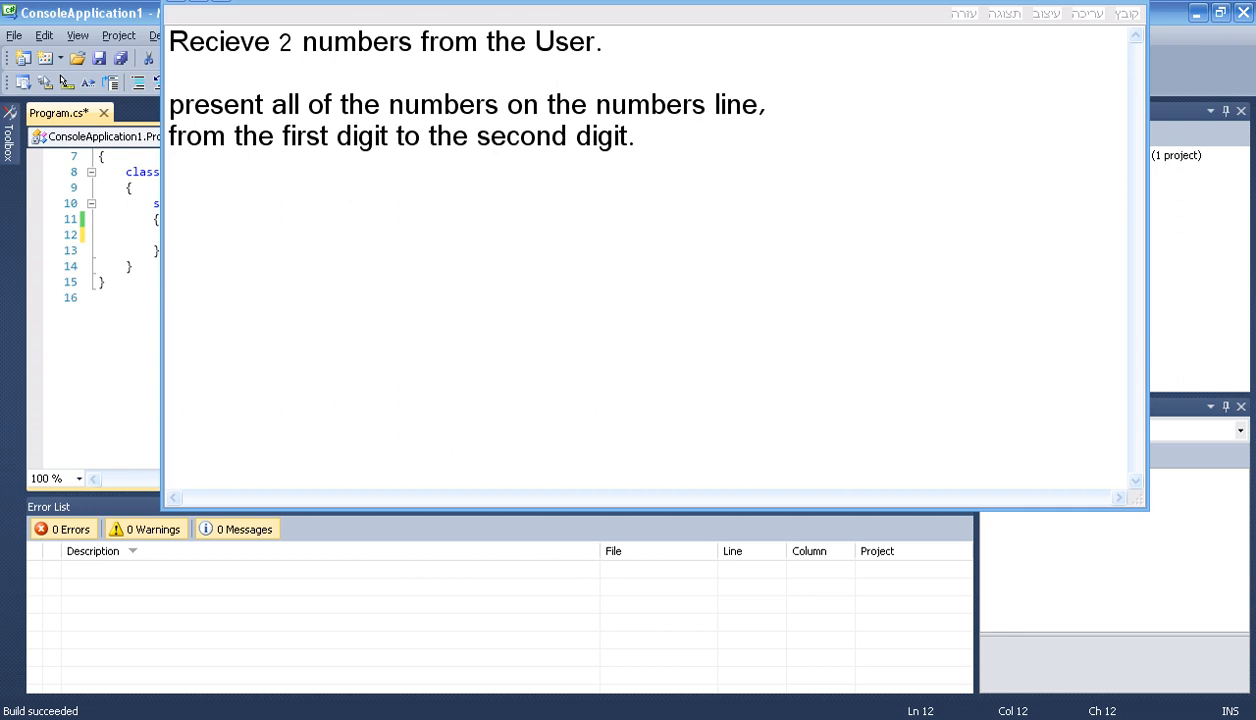
Add the example input ranges "1 - 5." and "2 - 10." below the task description in WordPad
double_click(216, 40)
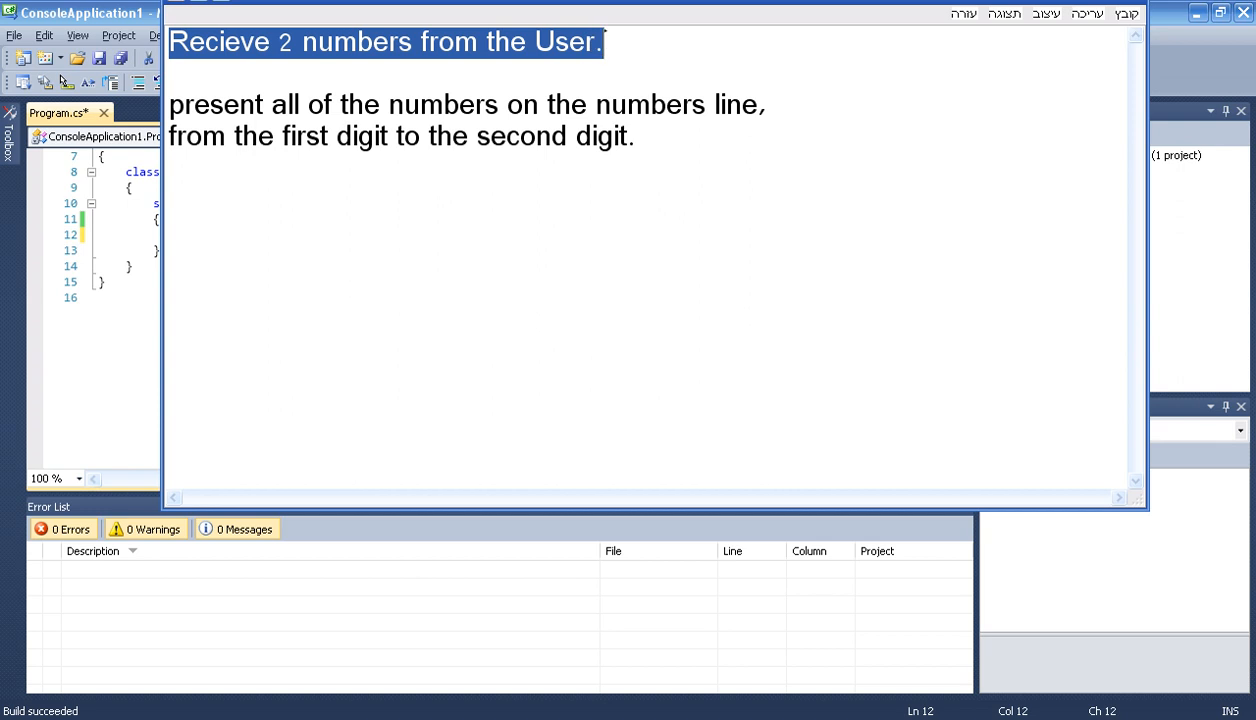
drag(170, 104, 444, 104)
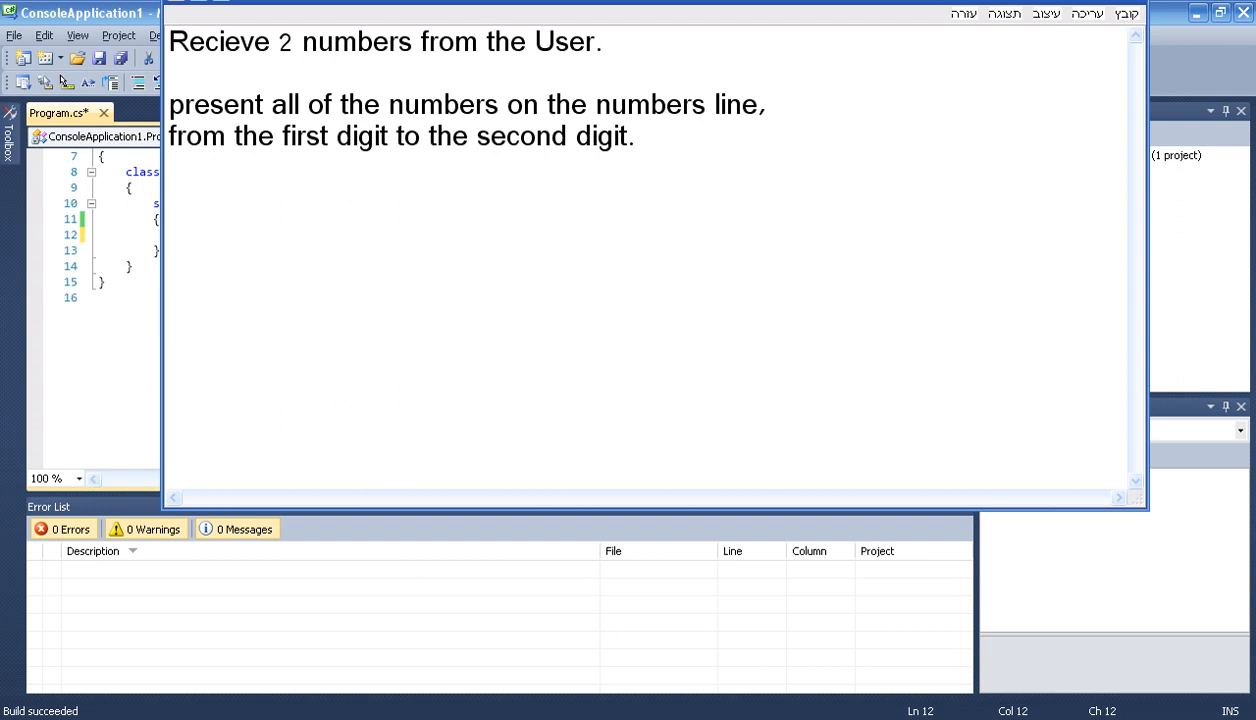
text(1 -)
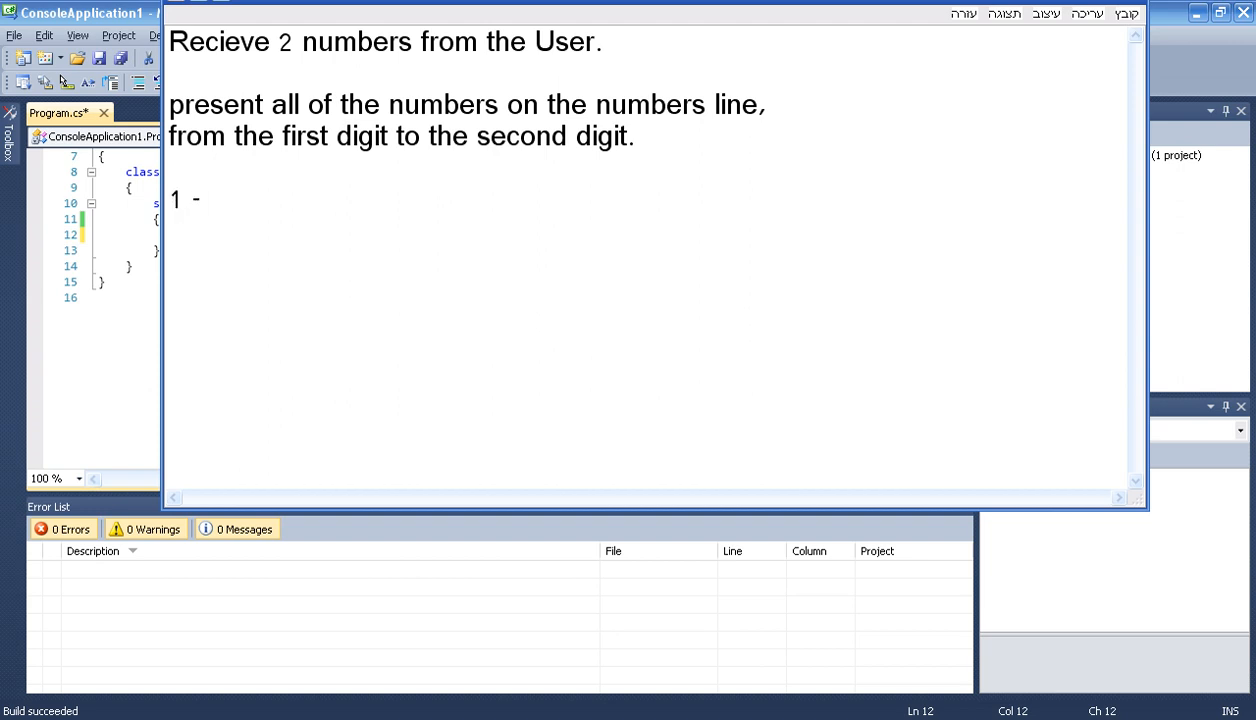
text(5.)
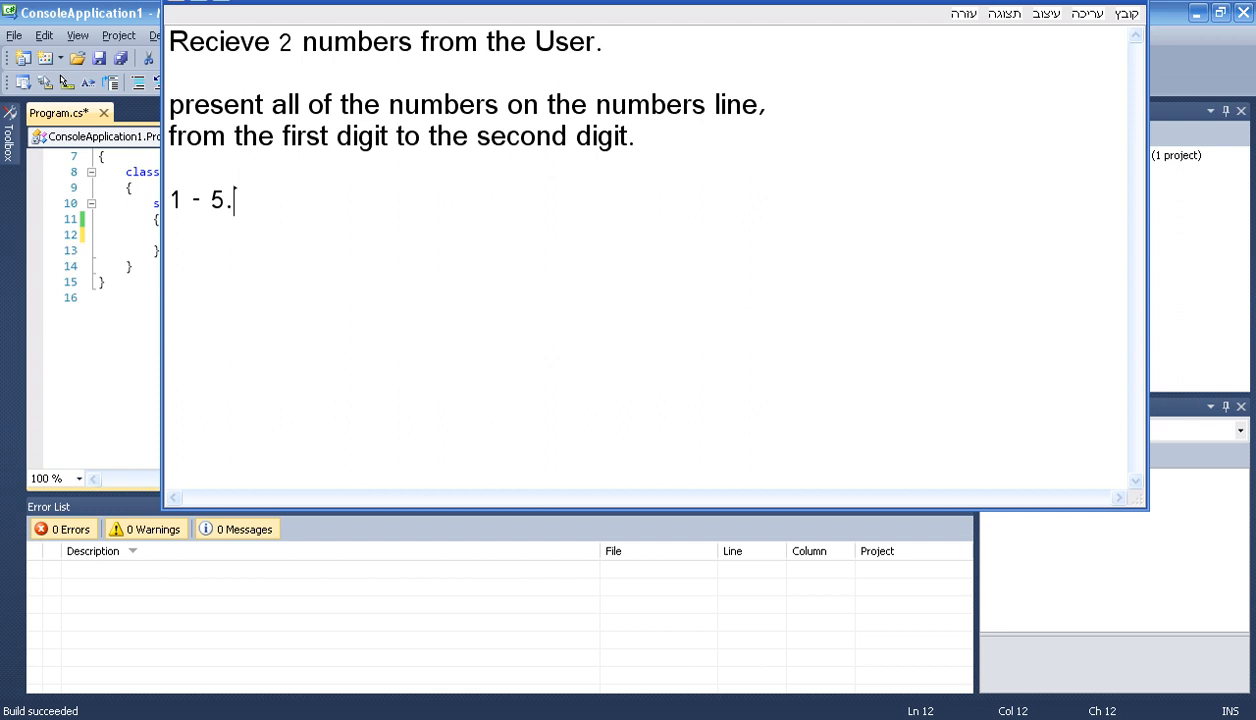
text(2)
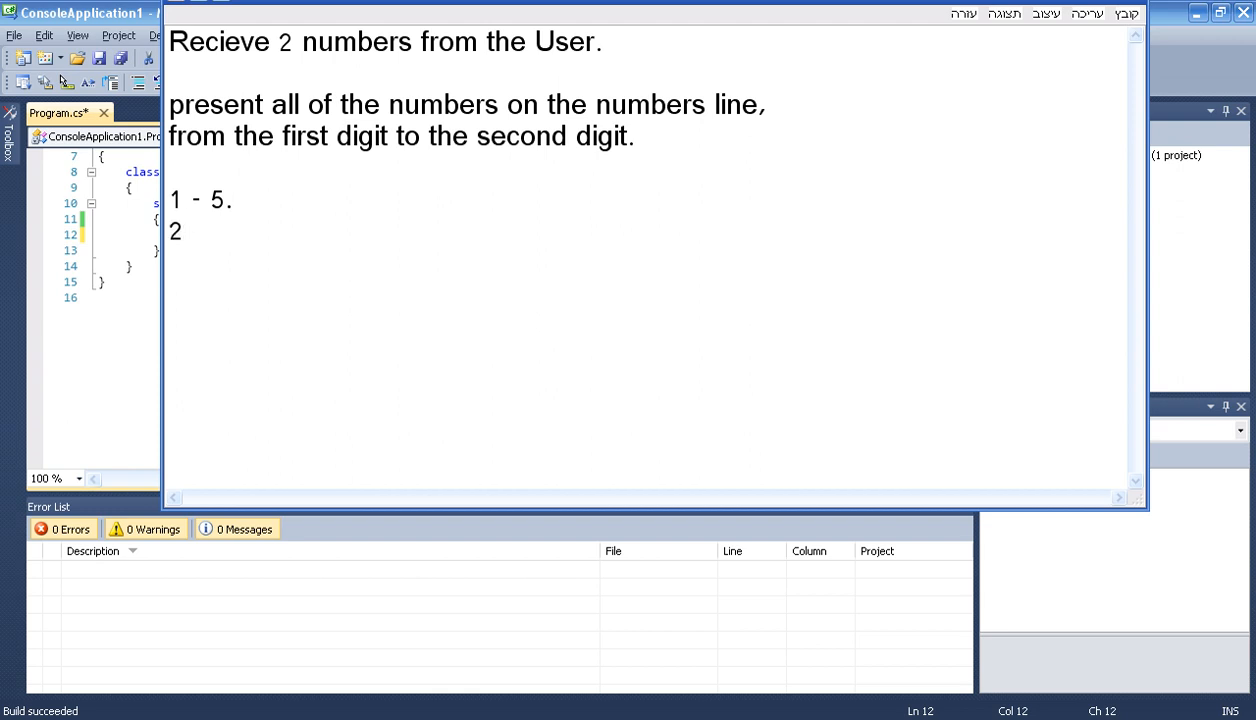
text(-)
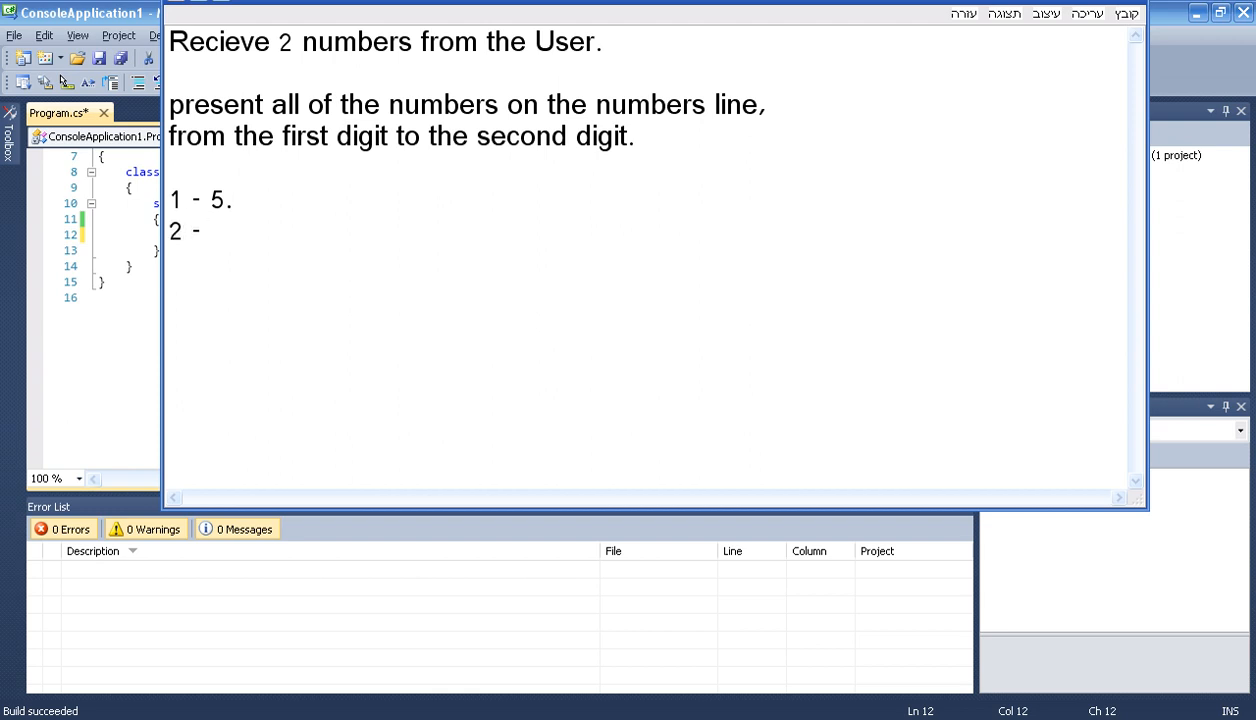
text(10.)
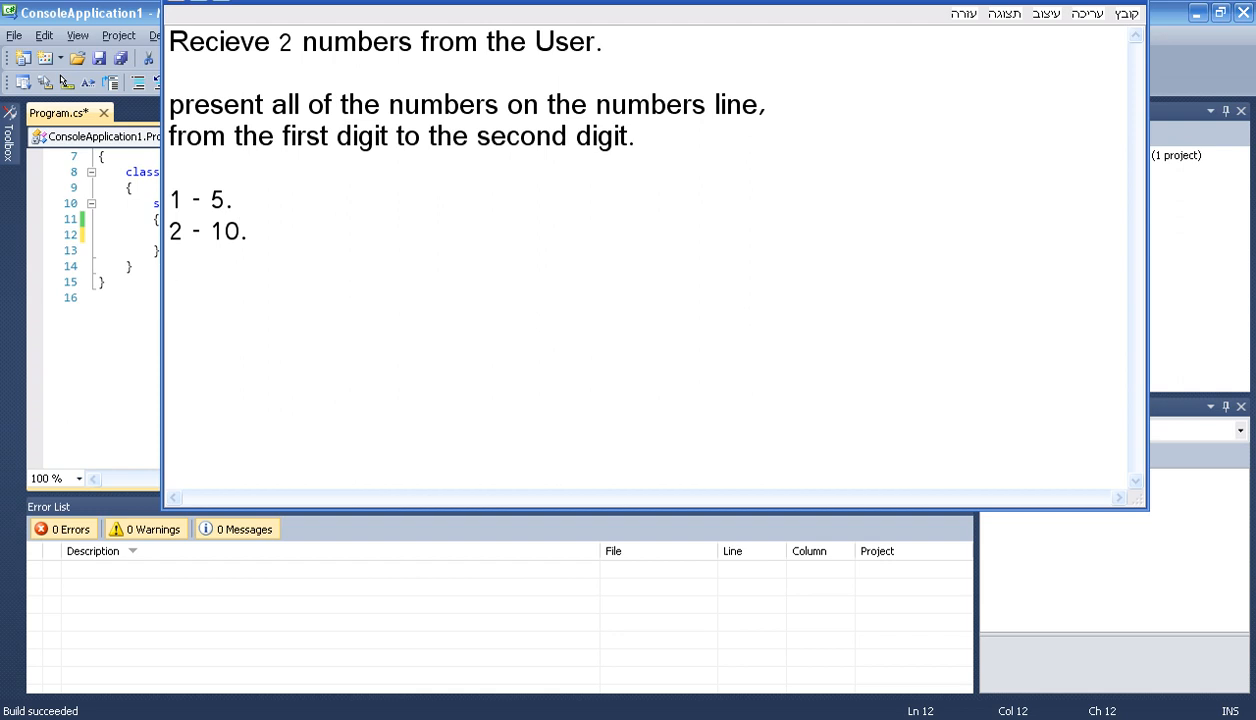
Add the sample output line "5, 6, 7, 8, 9, 10 ." and highlight it in the notes
text(5, 6,)
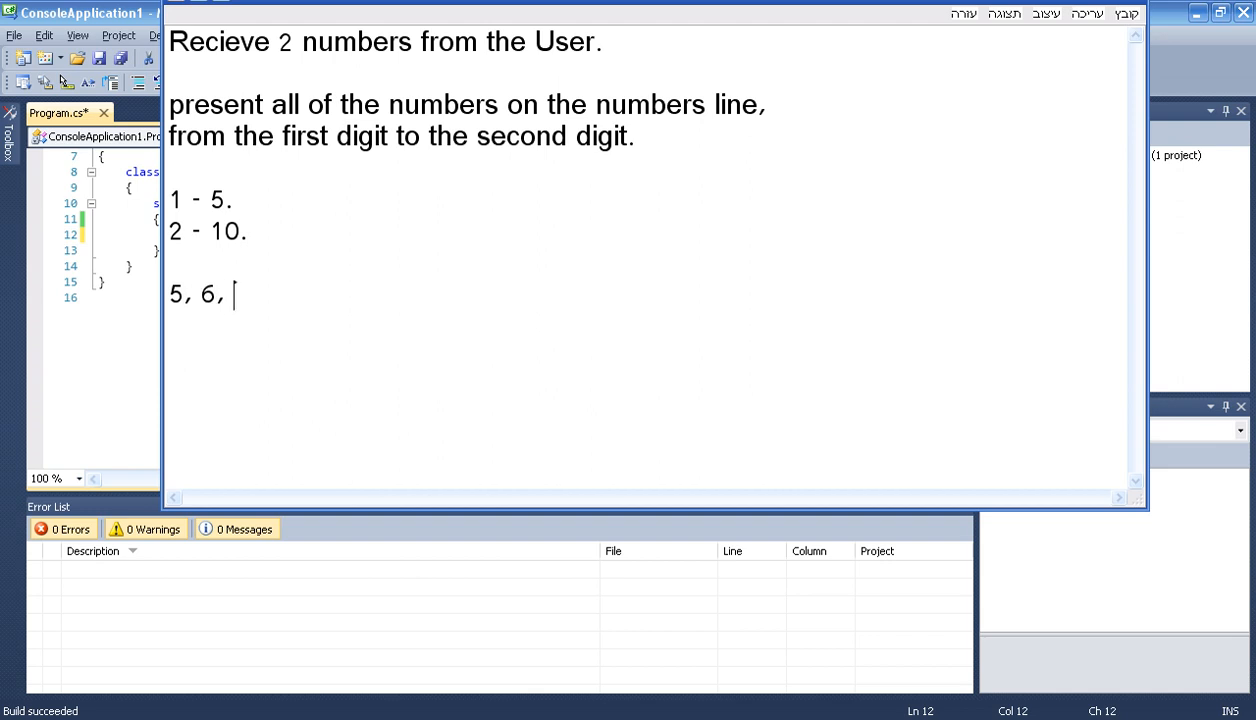
text(7, 8, 9, 10)
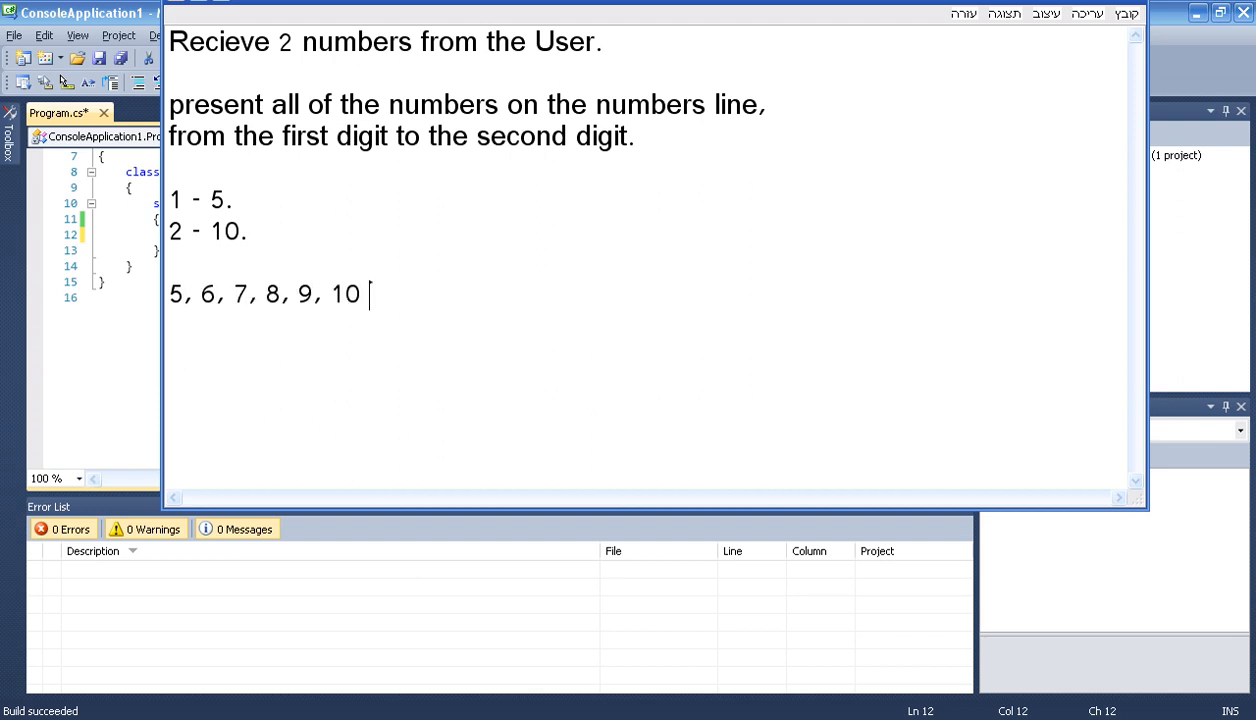
text(.)
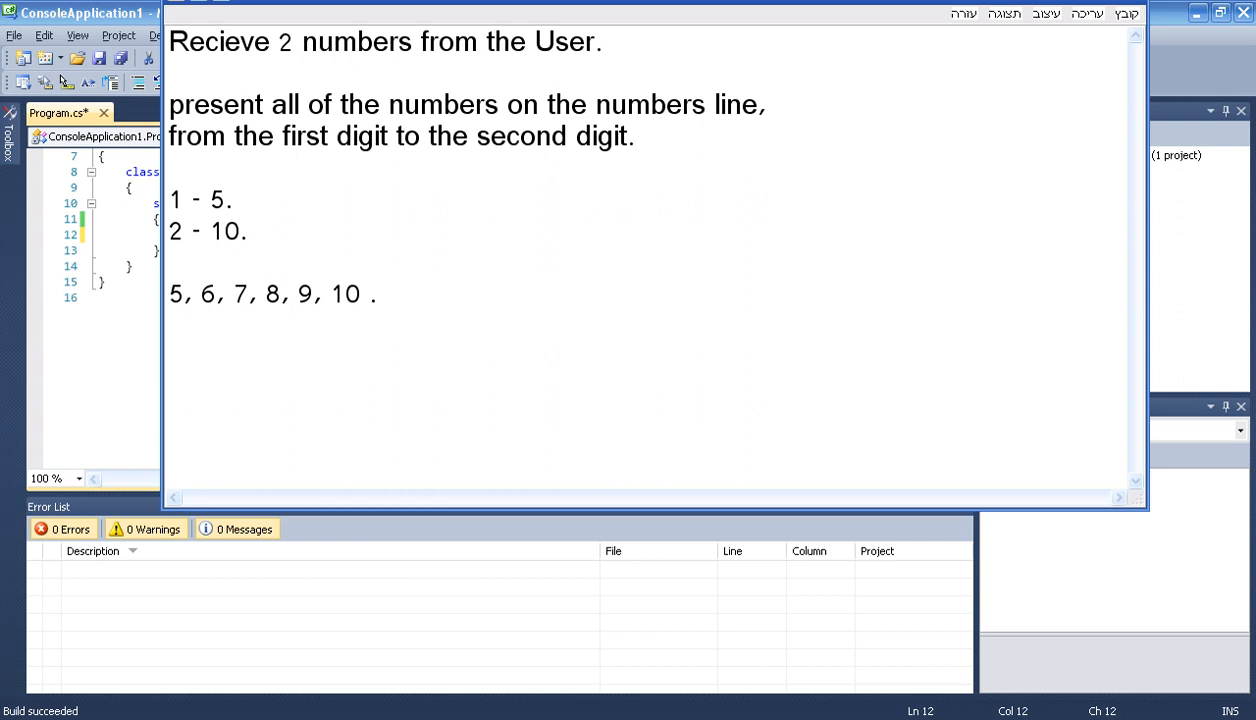
click(170, 360)
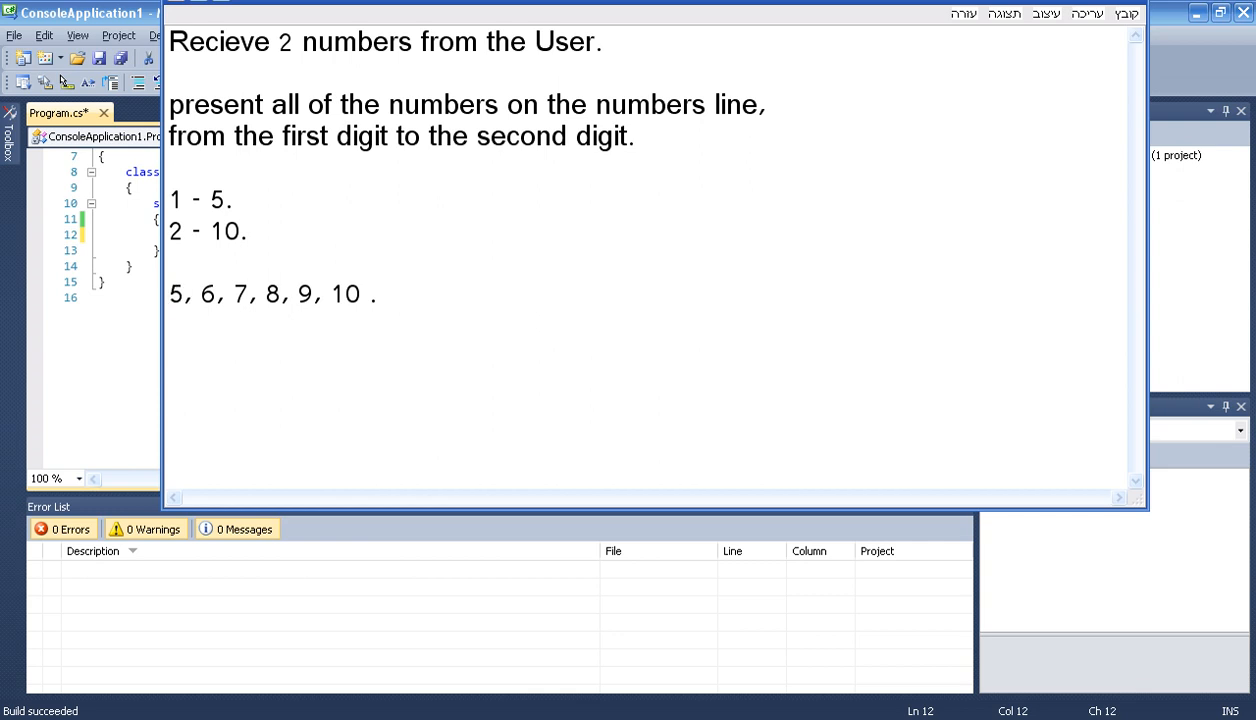
double_click(176, 294)
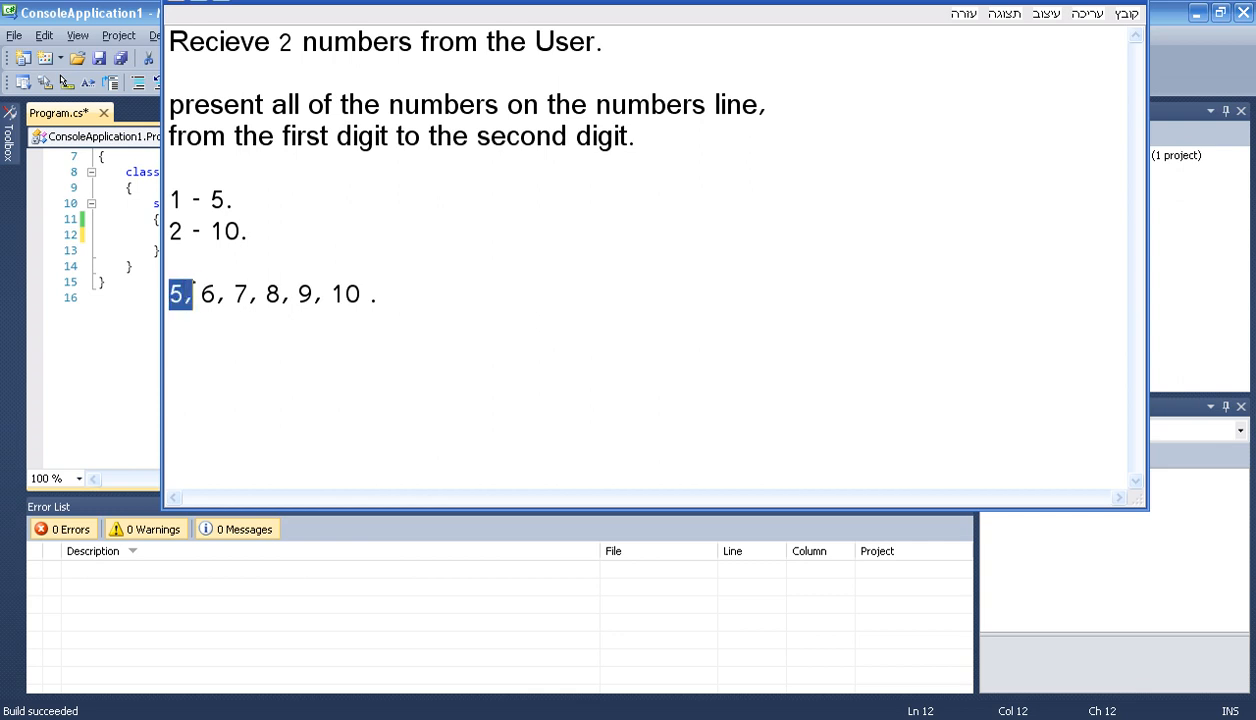
drag(176, 294, 360, 294)
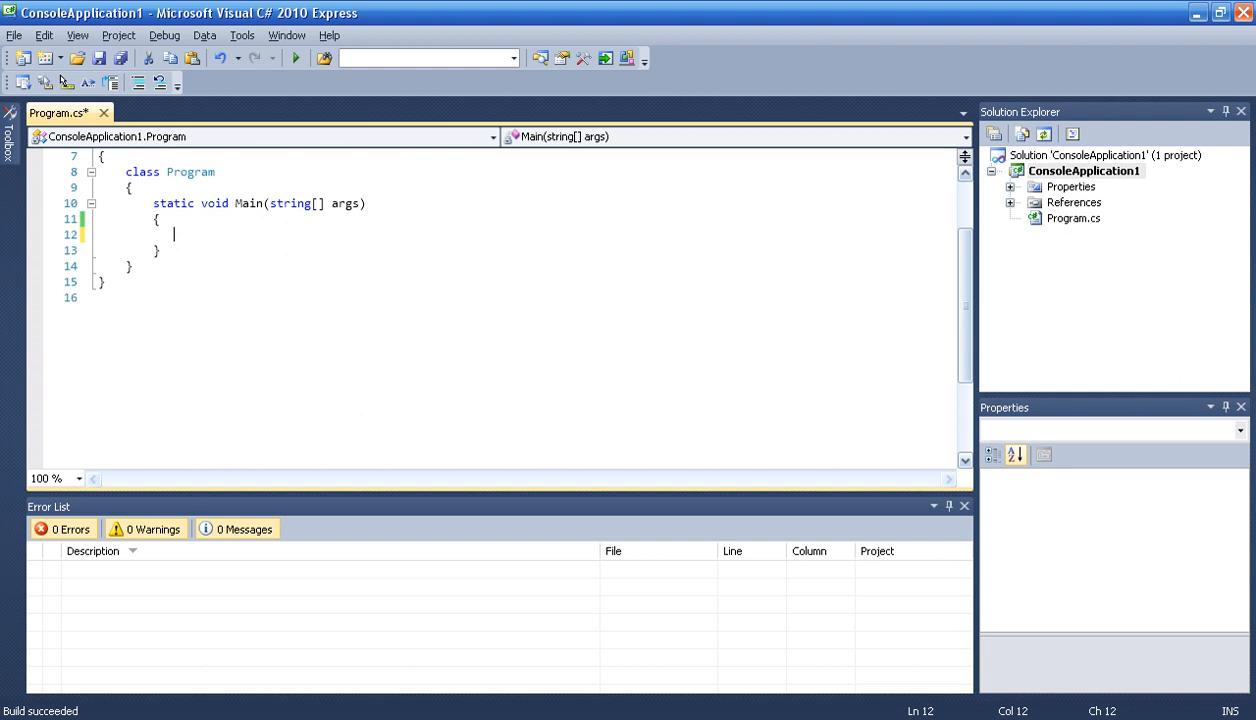
Have Main print the prompt "type in first number" with Console.WriteLine
text(Console.WriteLine();)
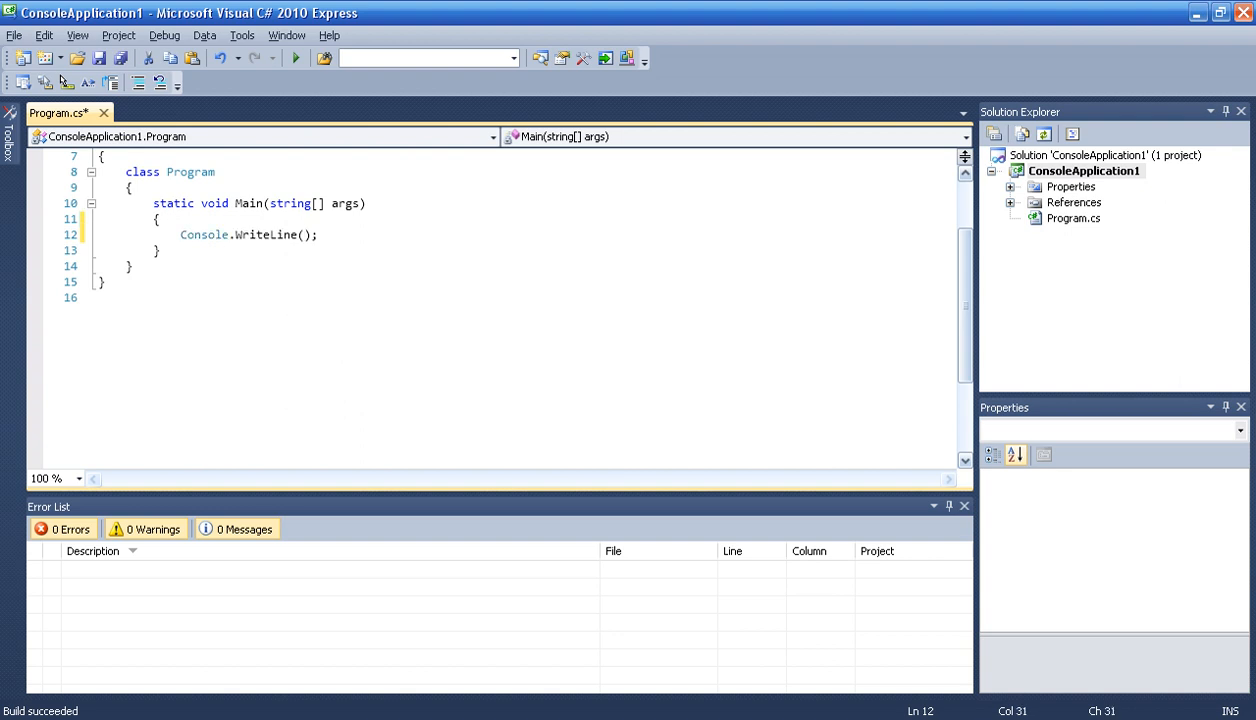
text(")
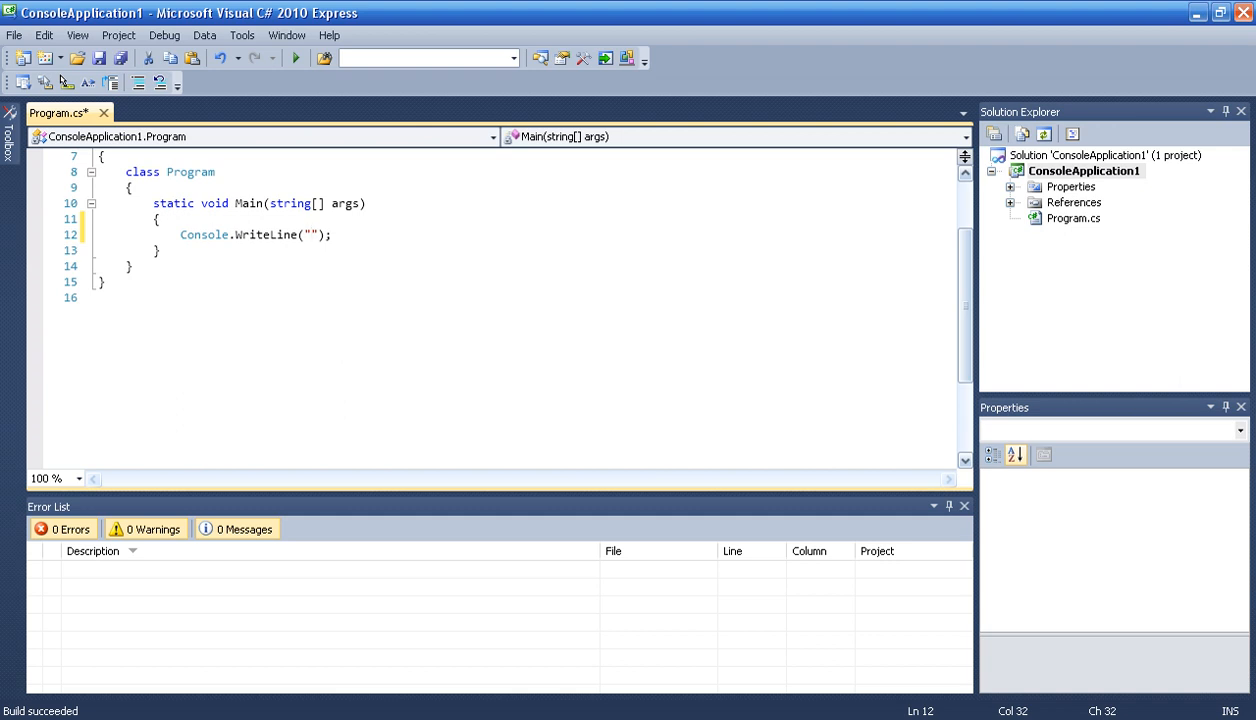
text(type in some)
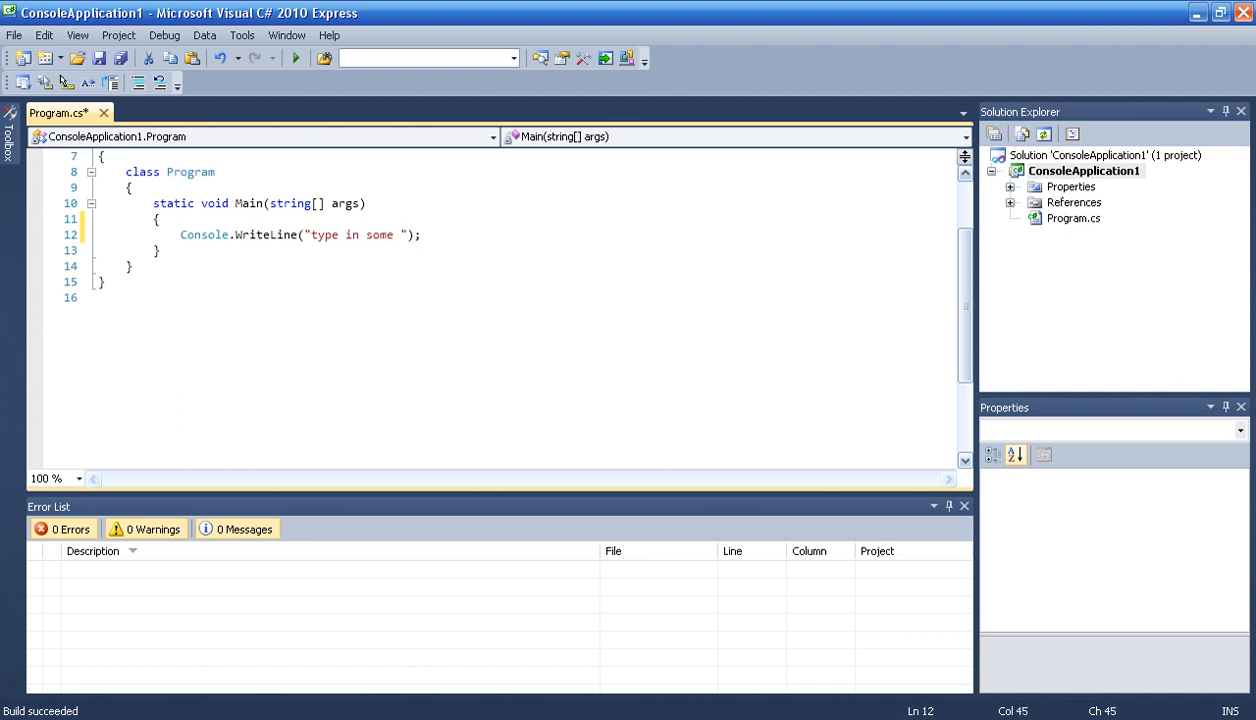
text(number)
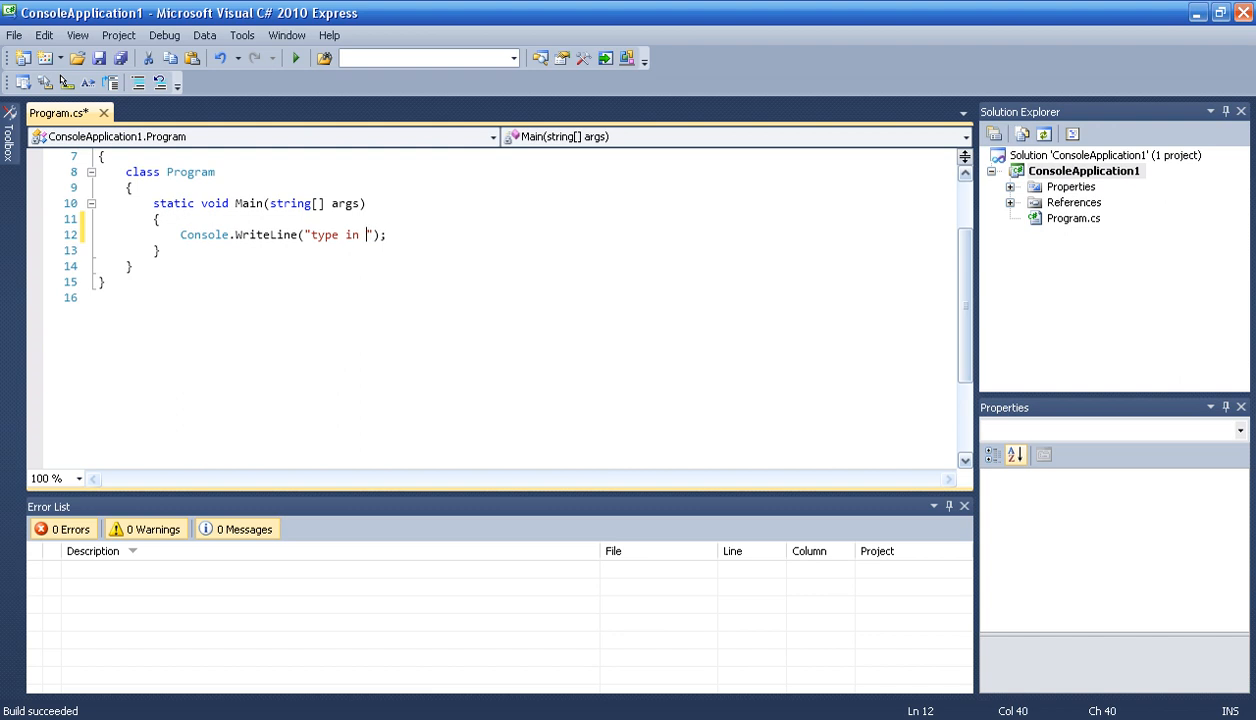
text(first number)
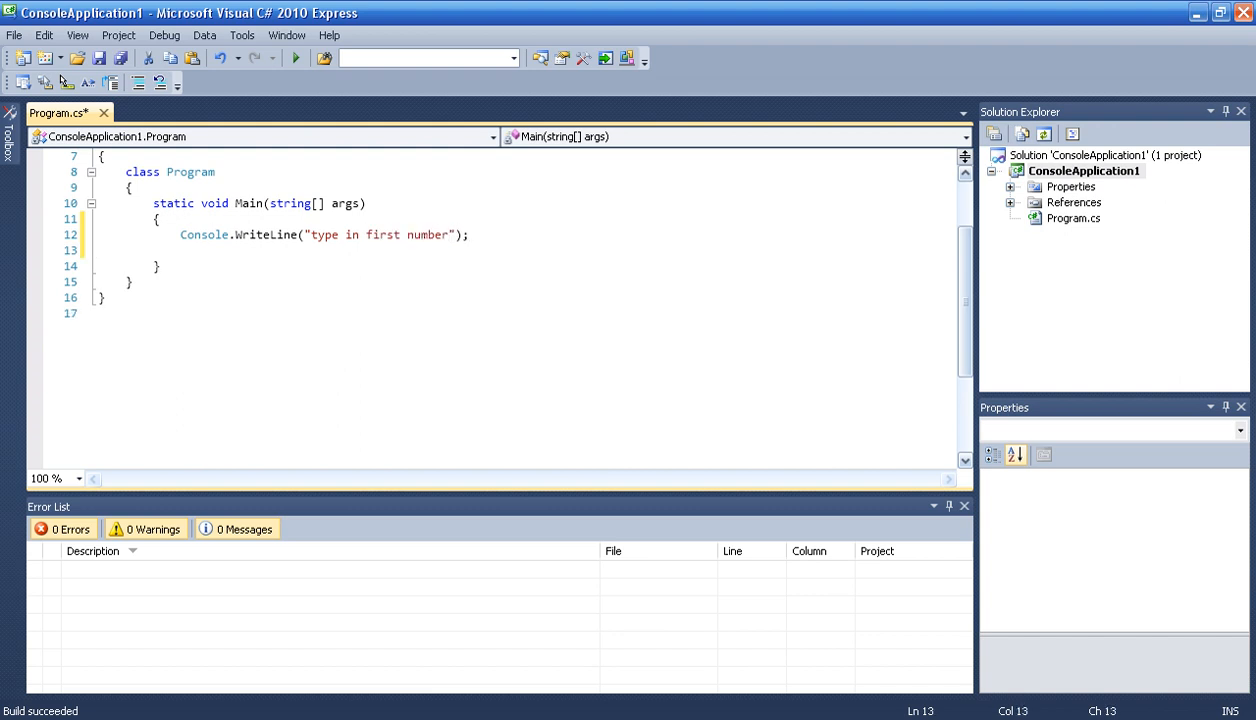
Store the parsed console input in int num1 via int.Parse(Console.ReadLine())
text(int num1)
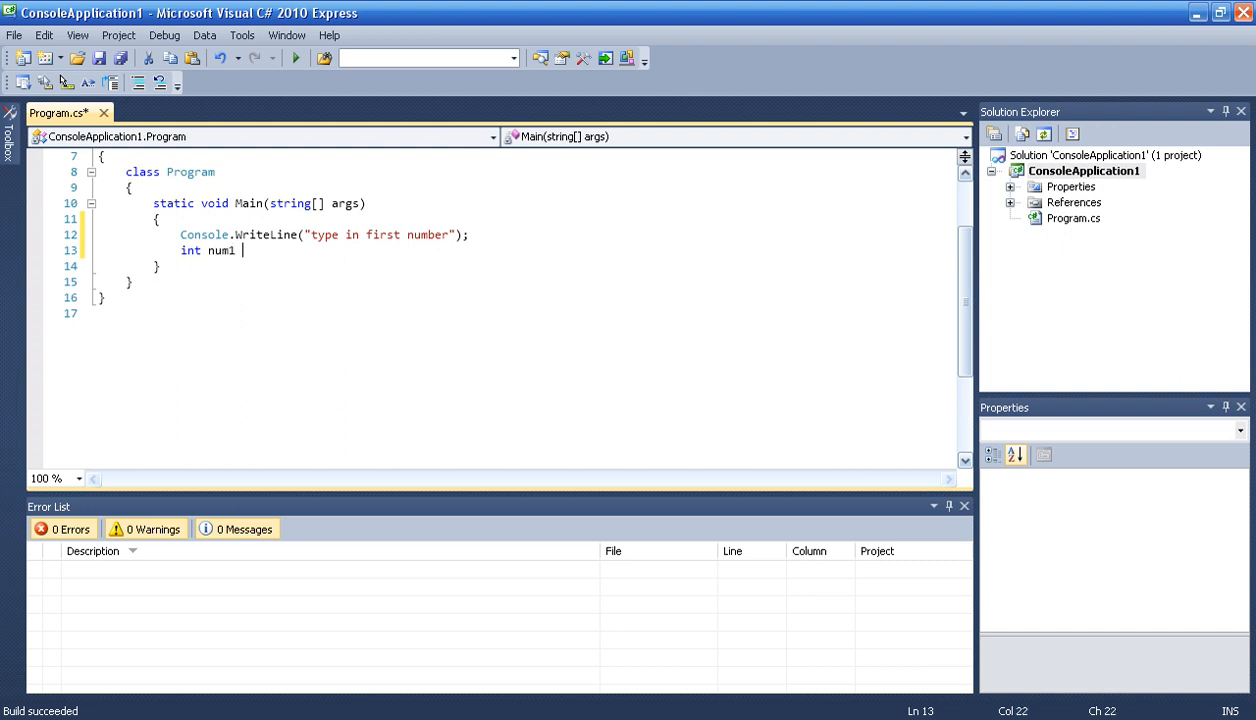
text(= int.Parse()
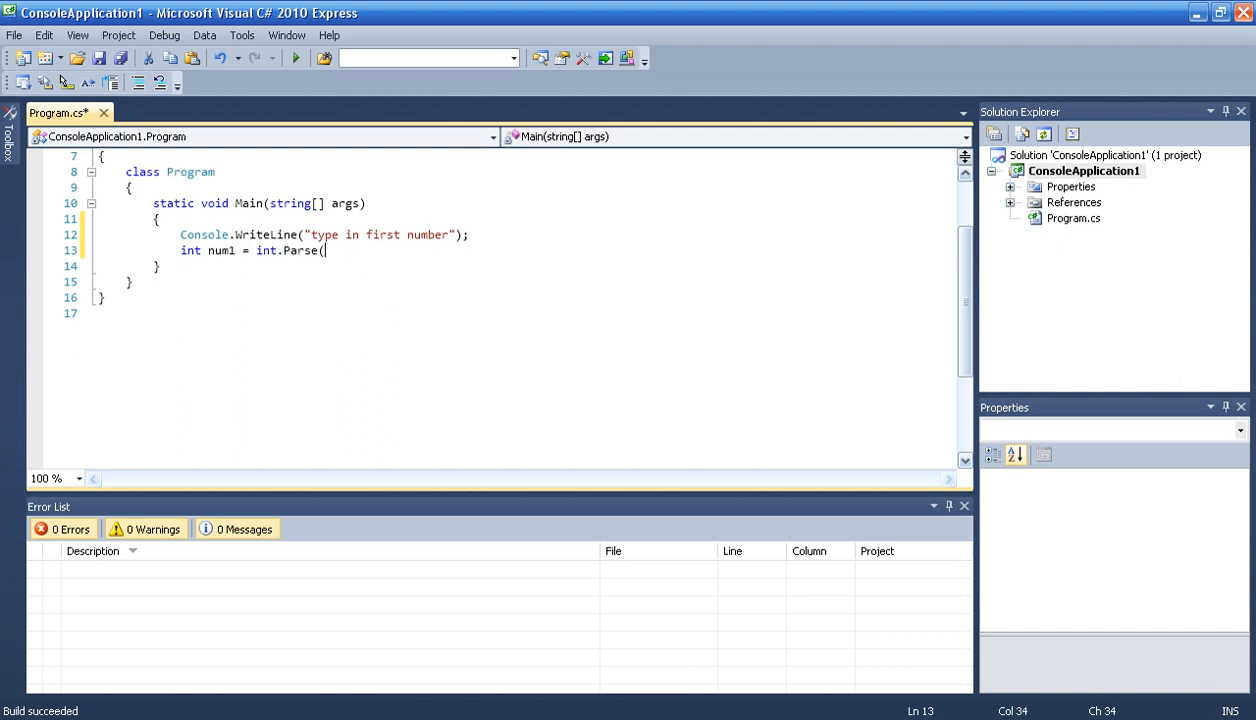
text(Console.ReadLine());)
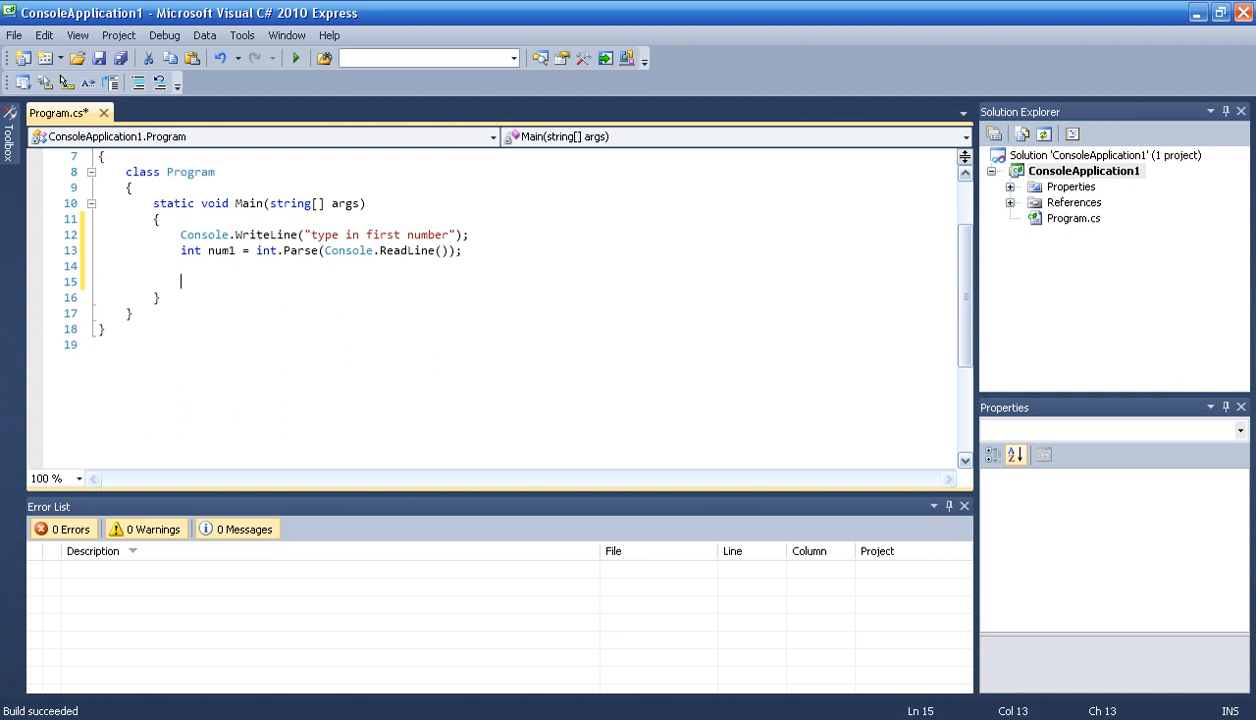
Have Main print the prompt "type in second number" with Console.WriteLine
text(Console.WriteLine("");)
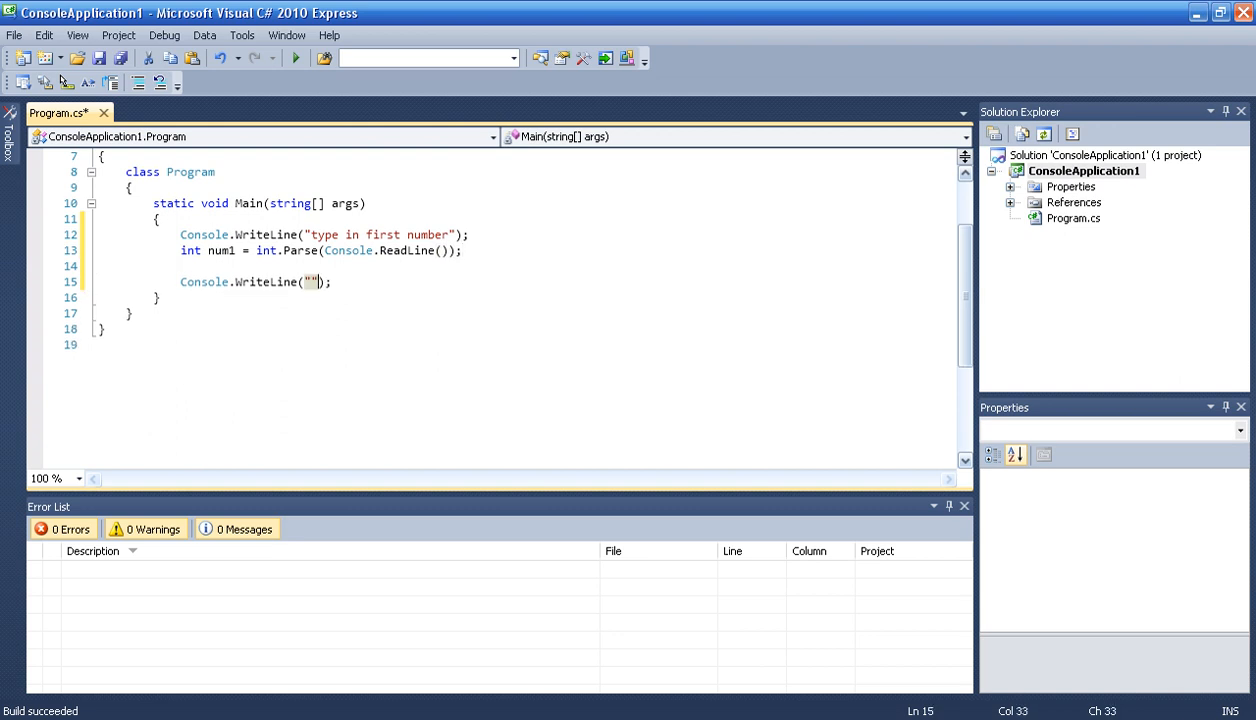
text(type in)
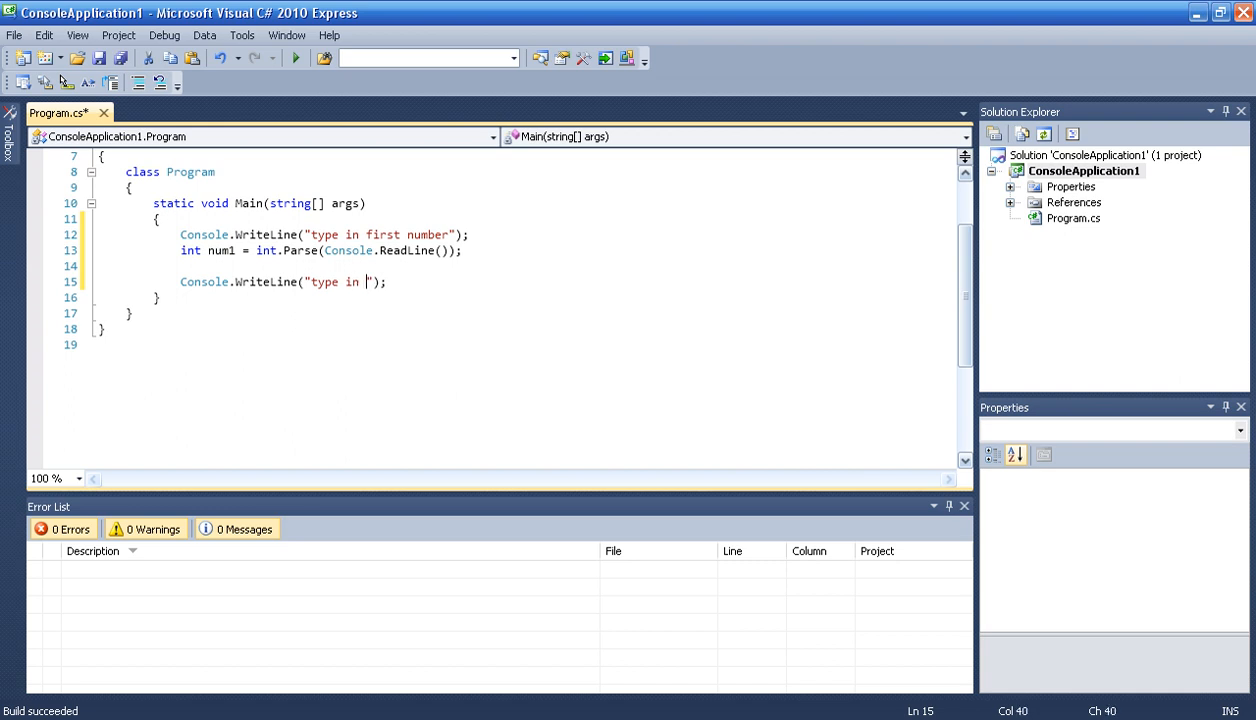
text(second)
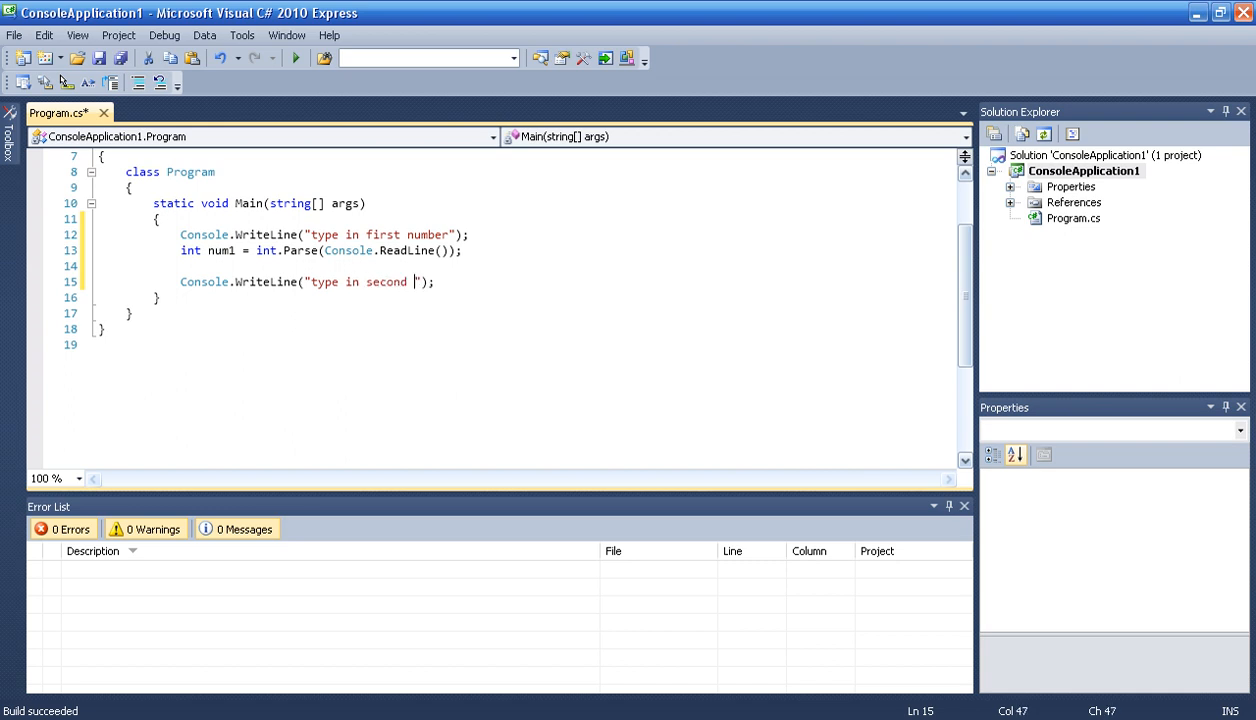
text(number)
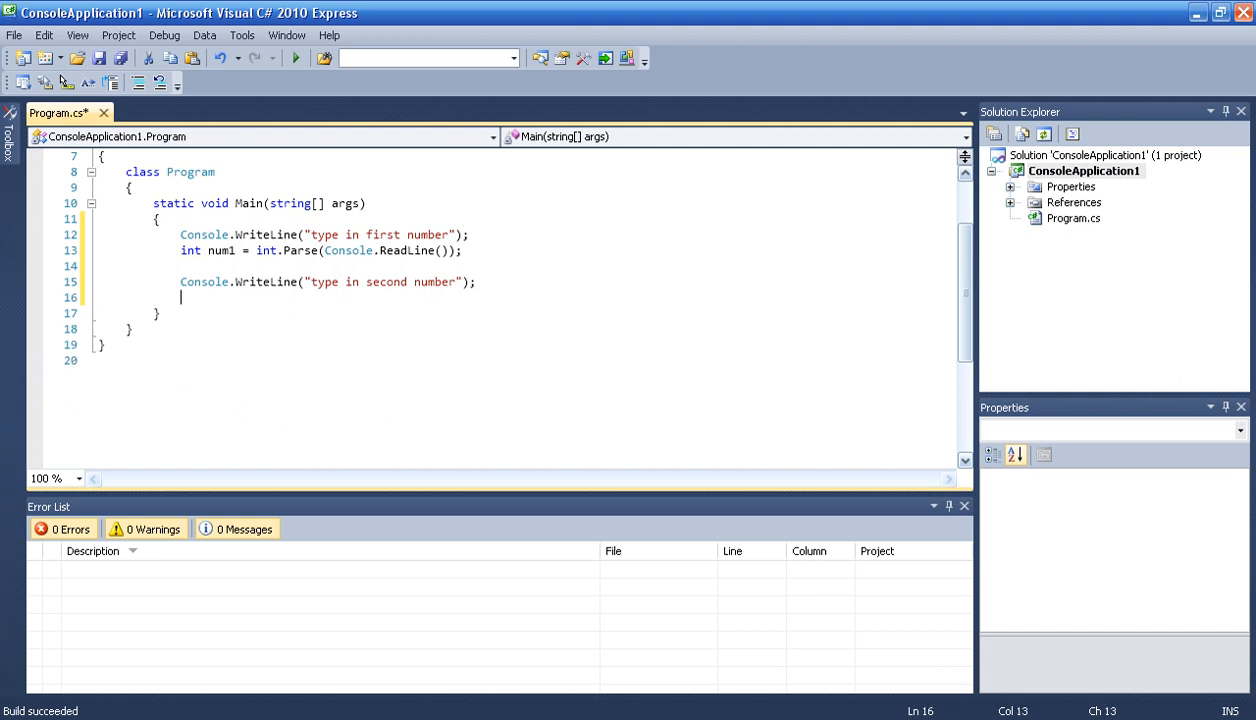
Store the parsed console input in int num2 via int.Parse(Console.ReadLine())
text(int)
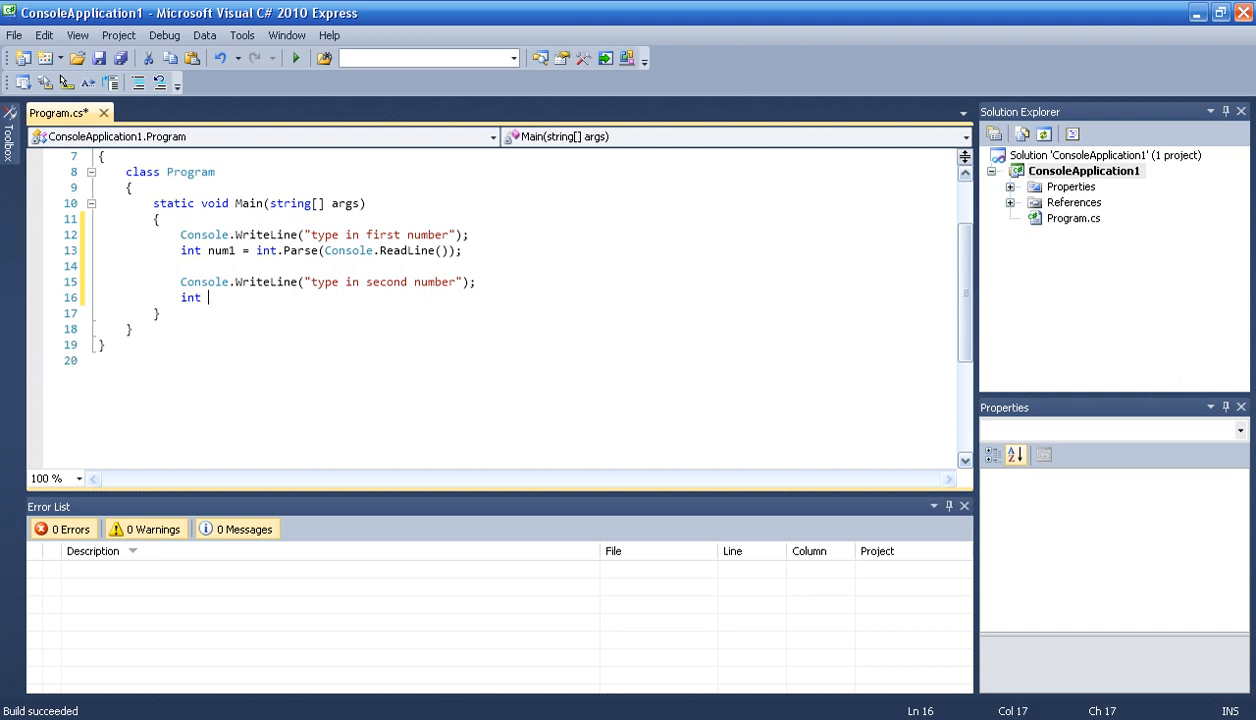
text(num2 =)
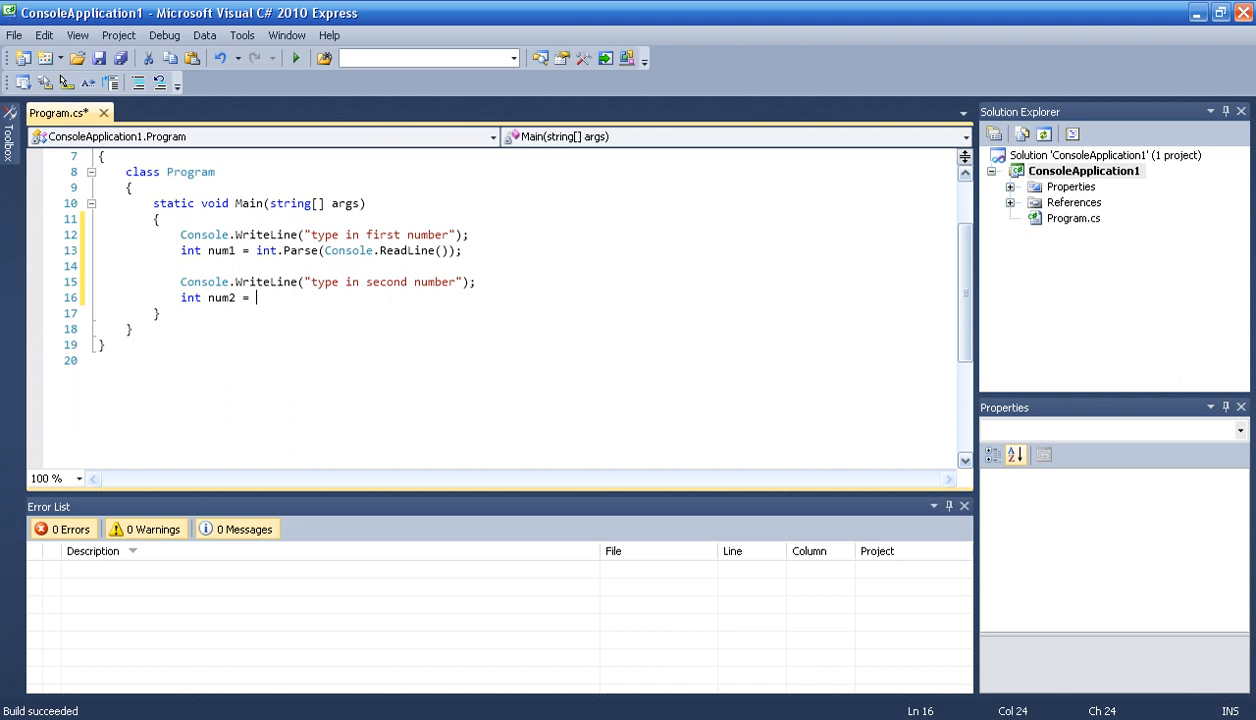
text(int.Parse)
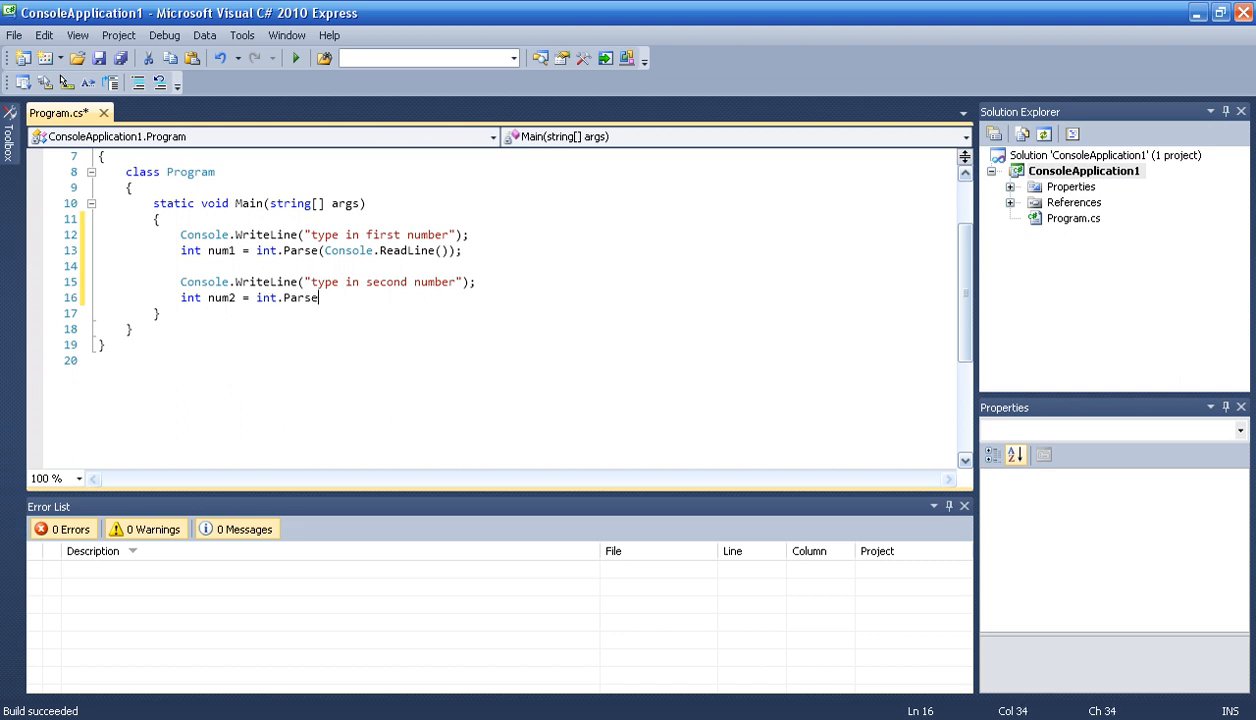
text((Console.ReadLine());)
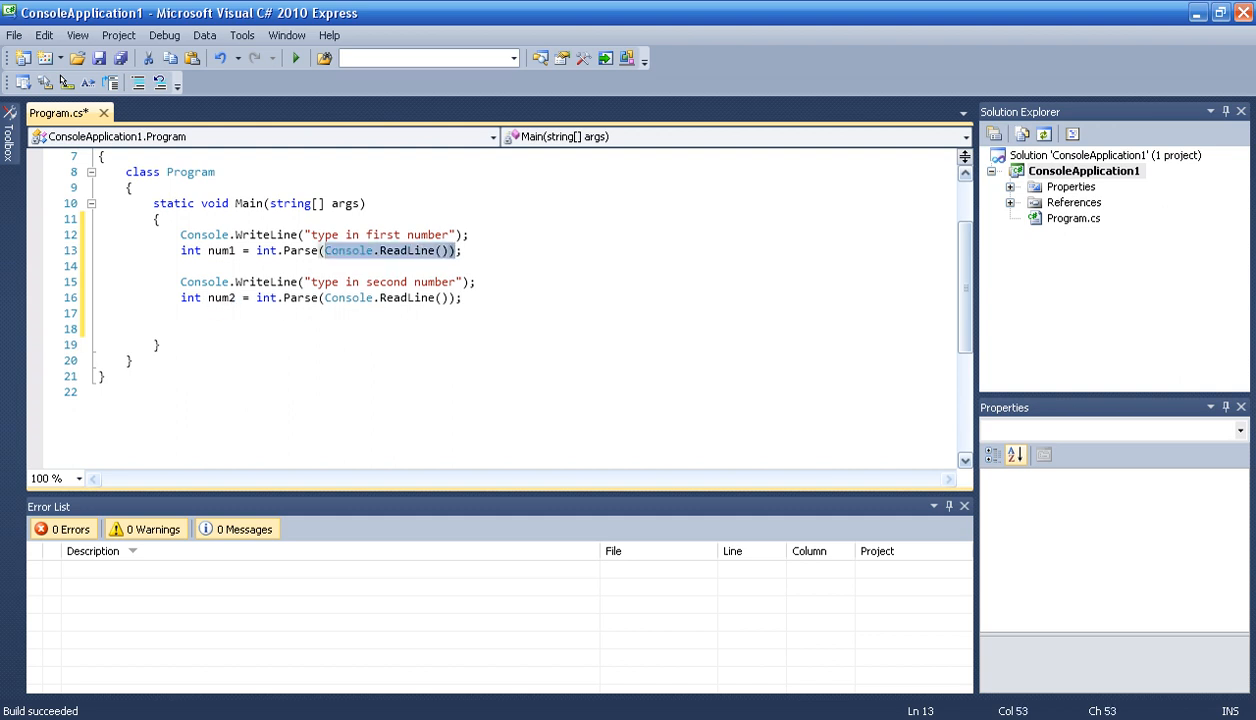
click(372, 250)
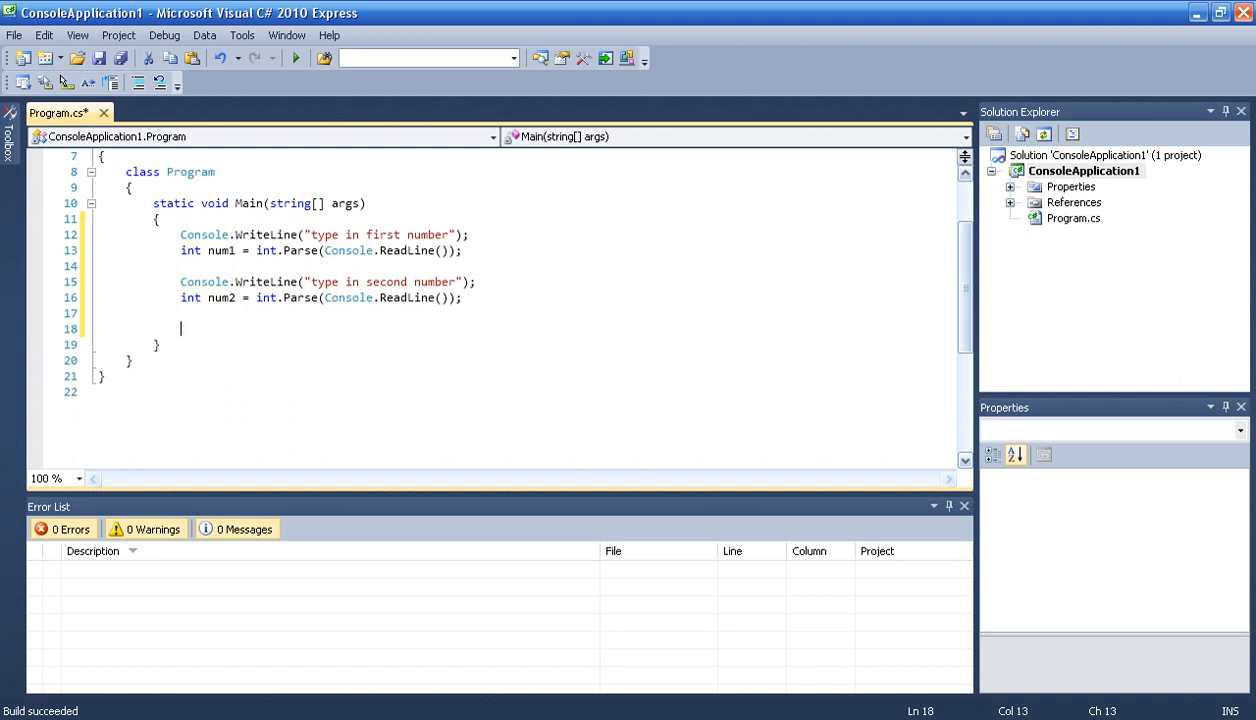
Write an empty for loop with int i = num1; i < num2; i++ after the second ReadLine
text(for()
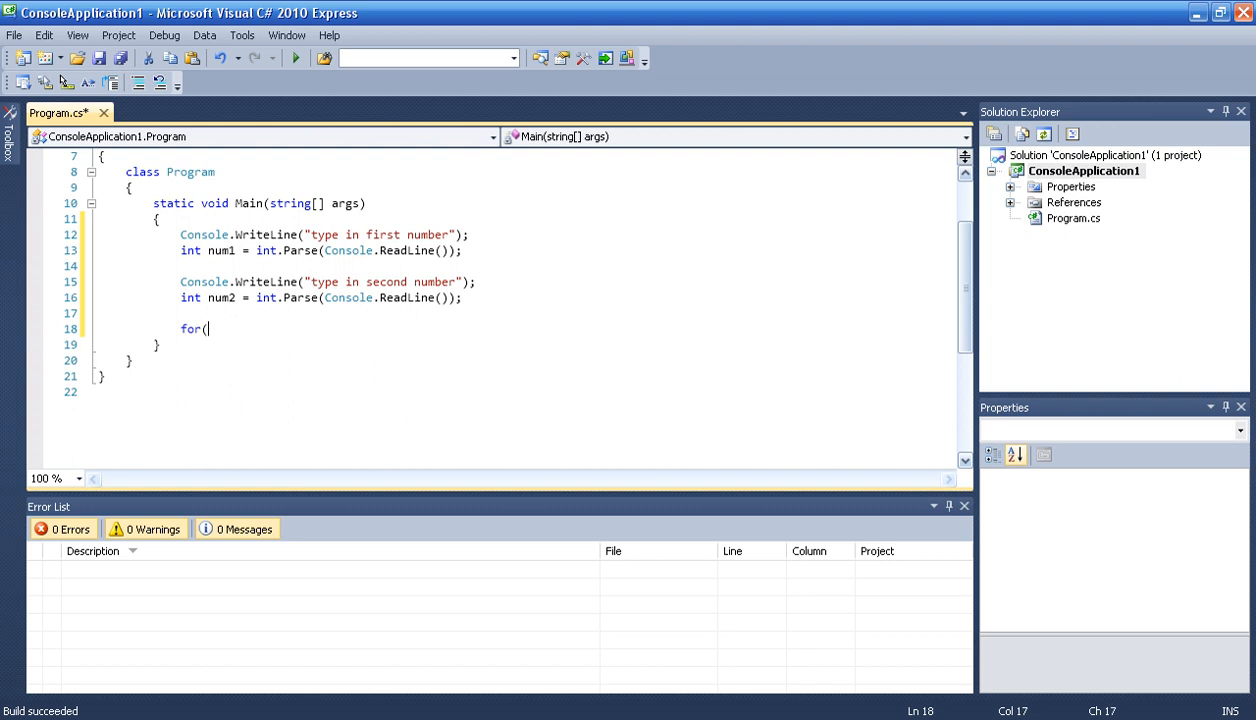
text(int i)
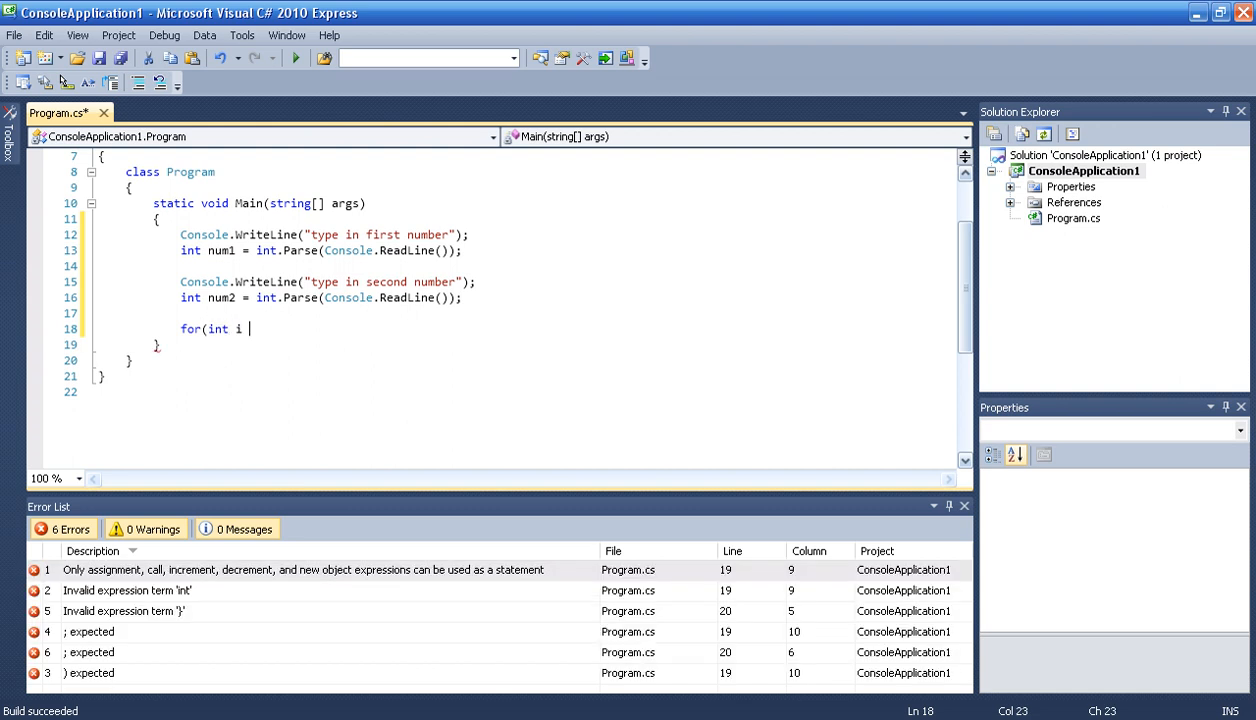
text(=)
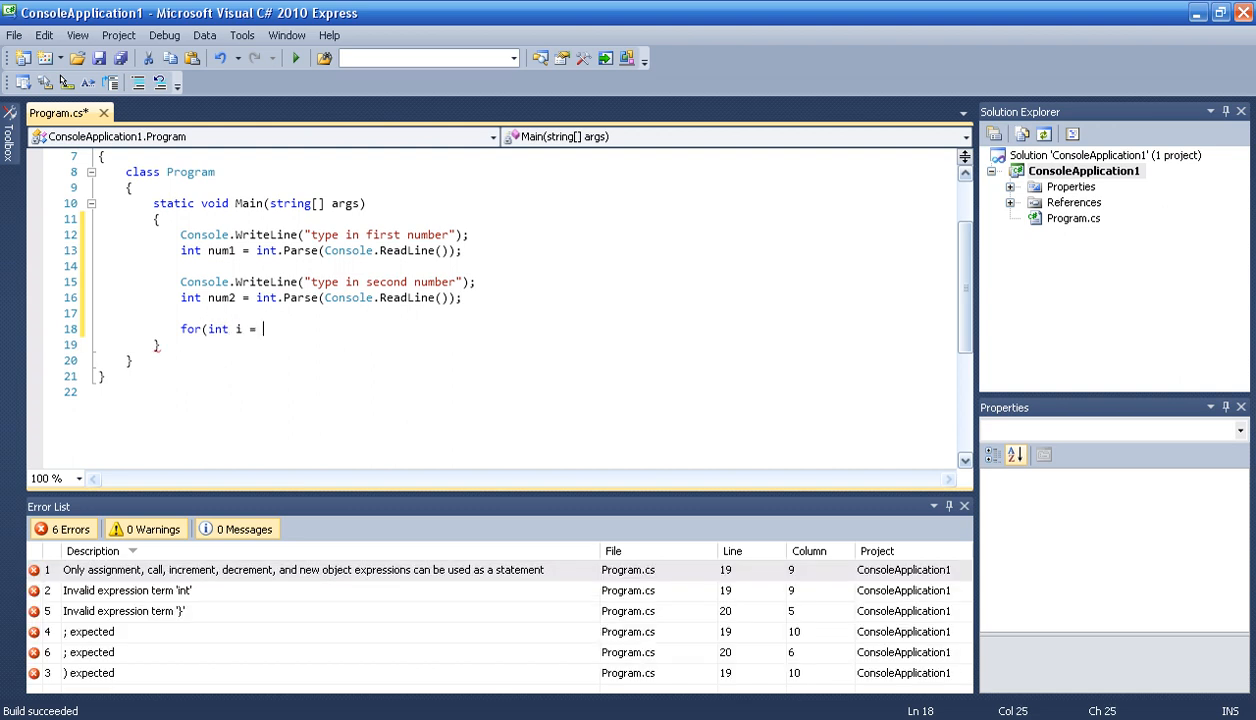
text(num1; i <)
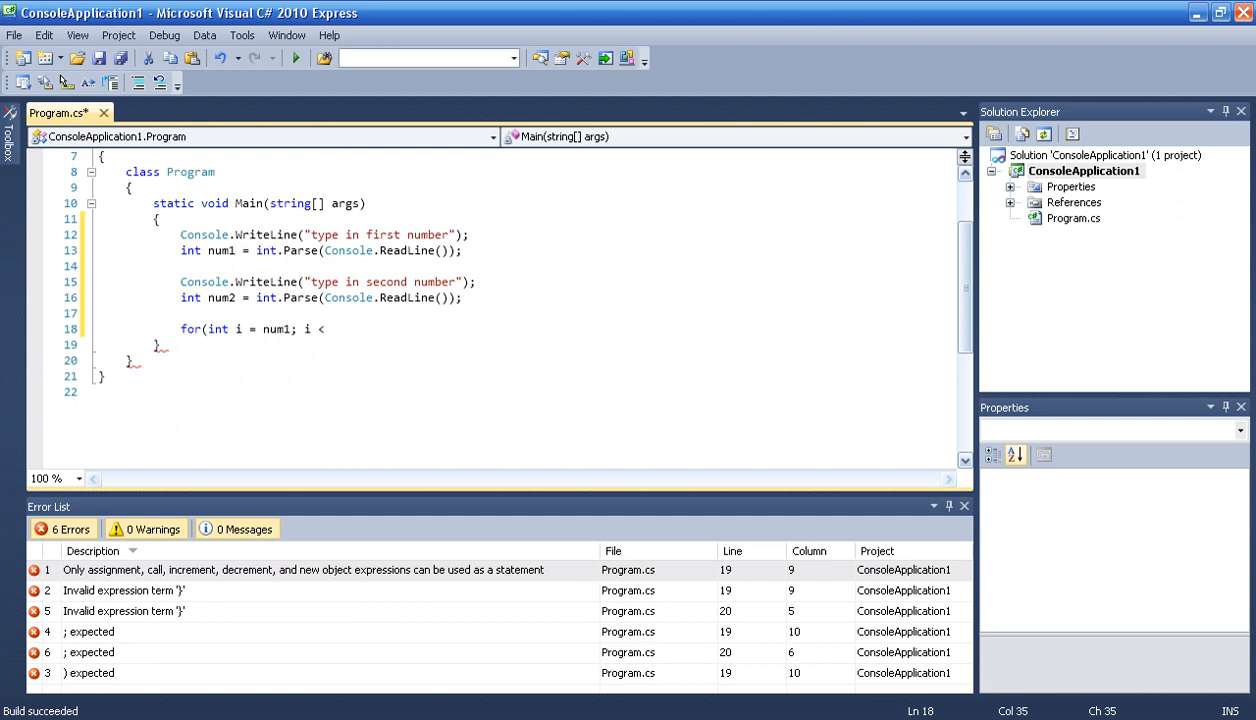
text(num)
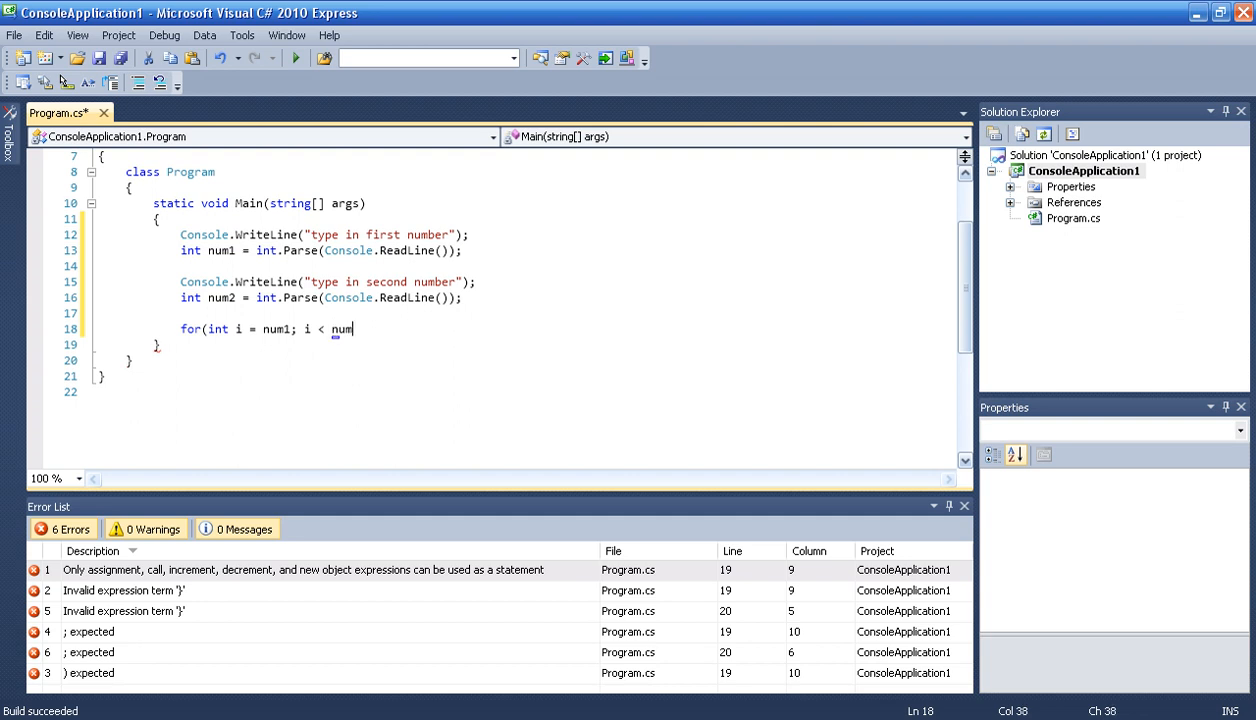
text(2)
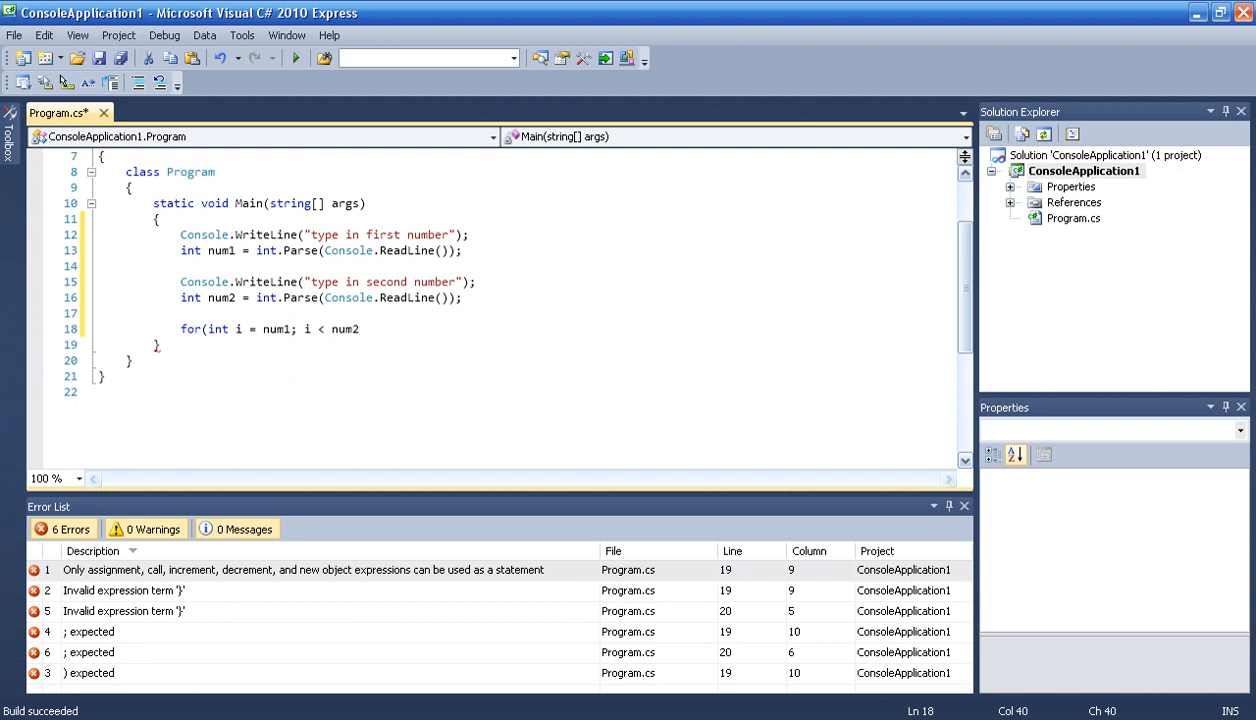
text(; i)
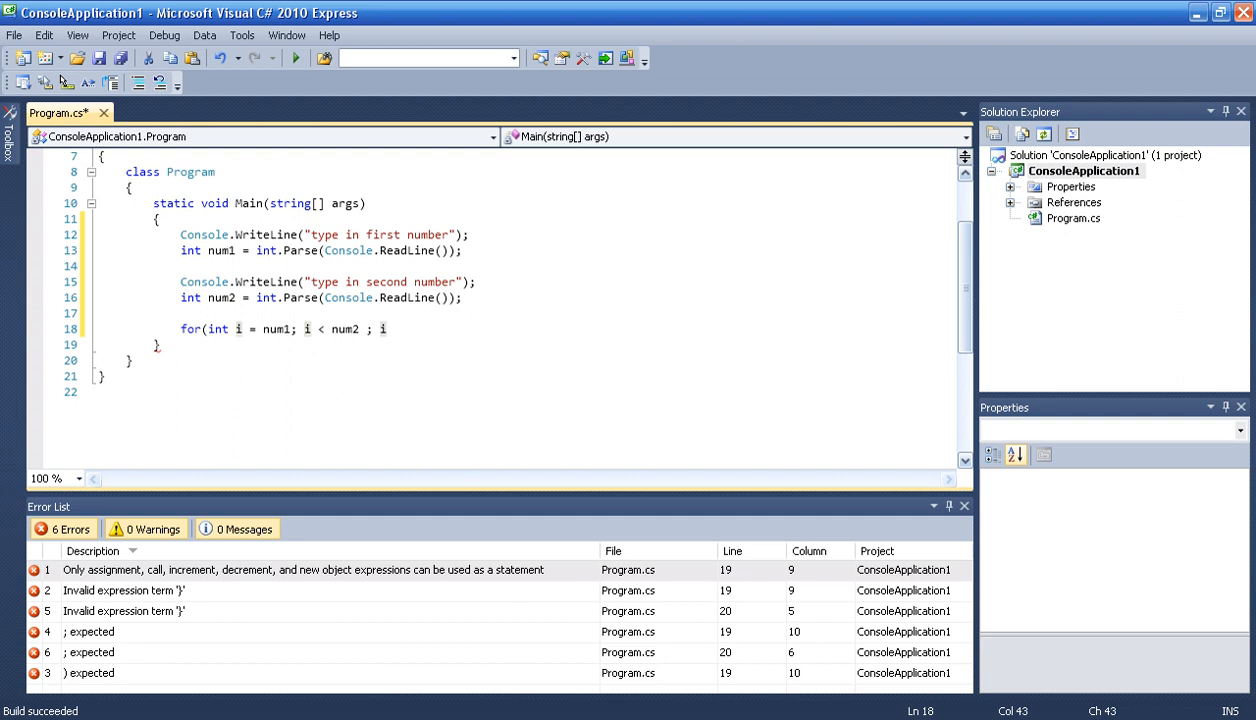
text(++))
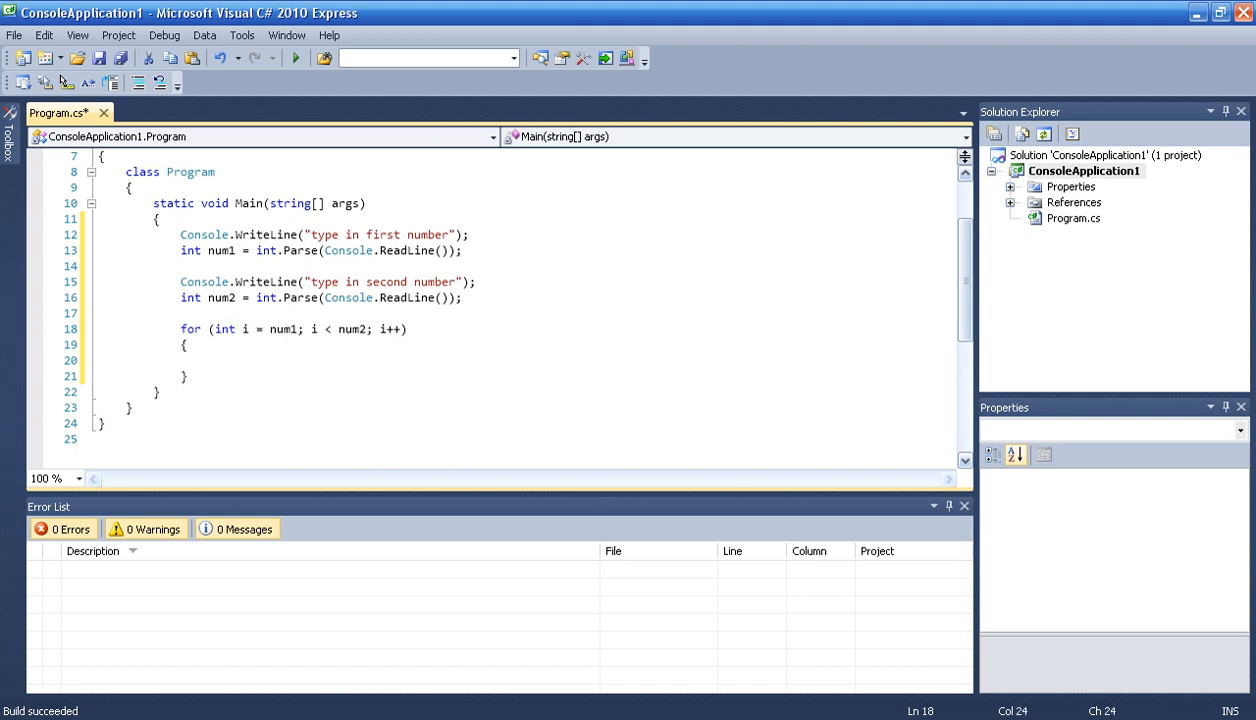
double_click(284, 328)
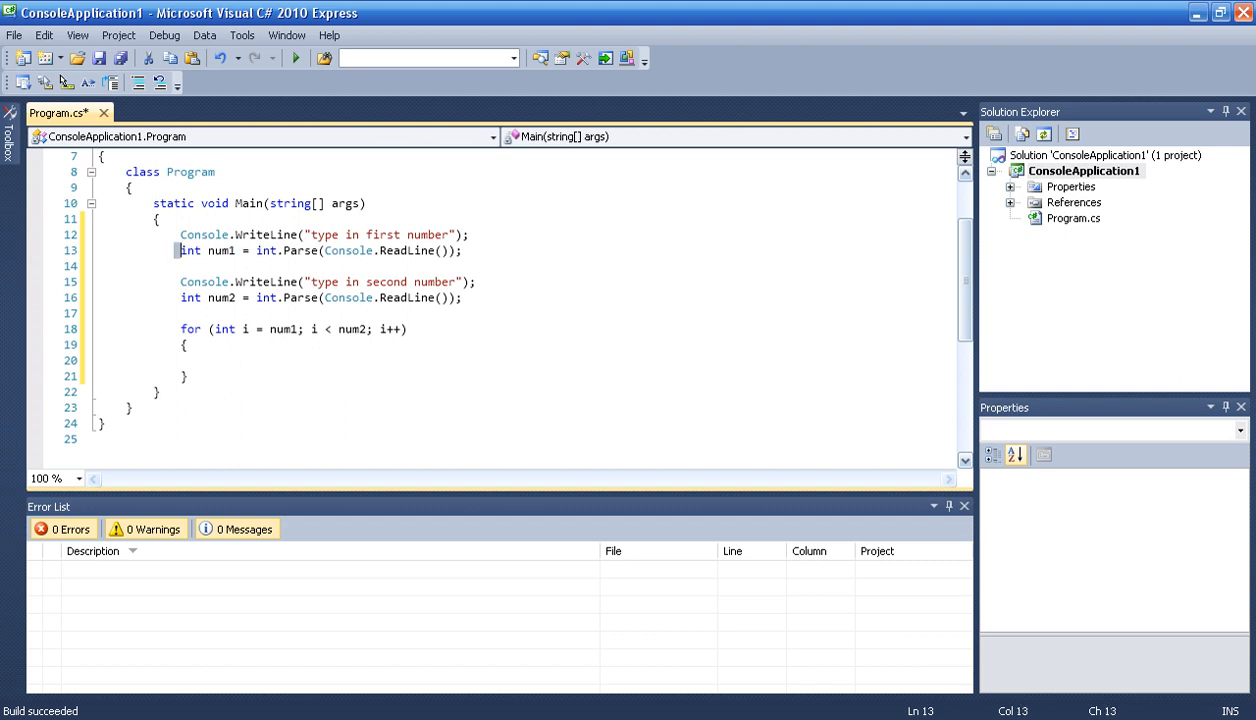
click(384, 250)
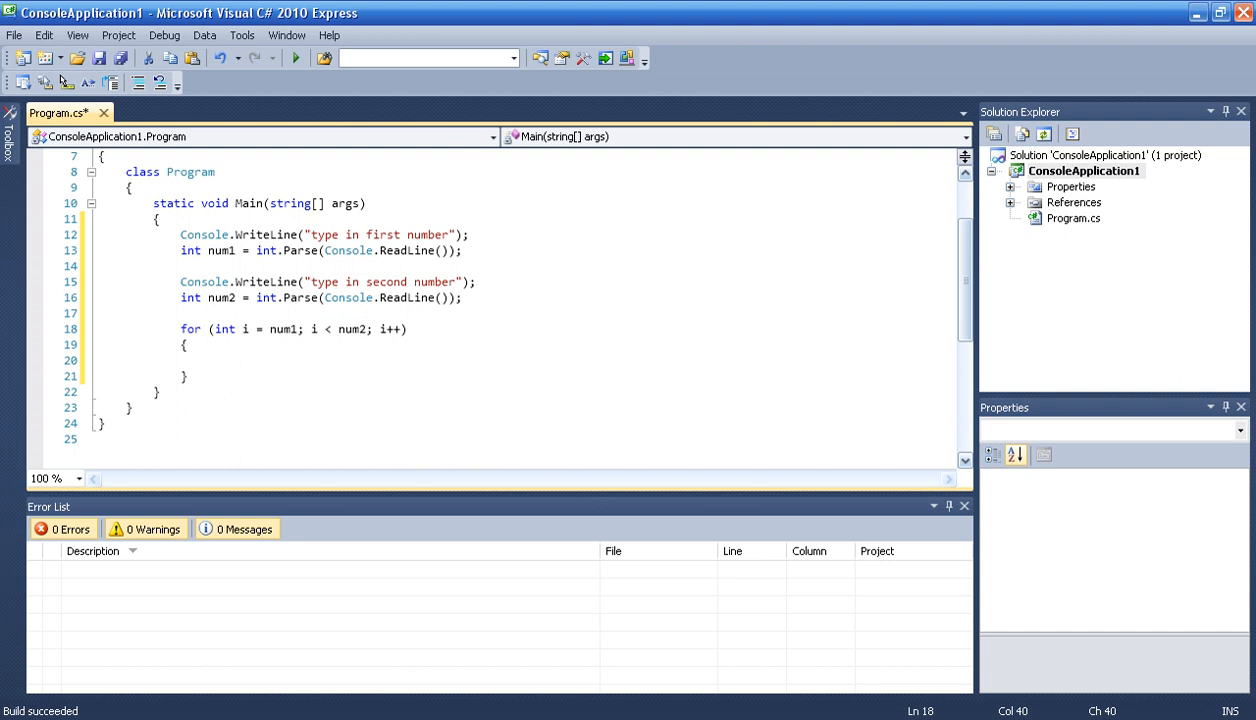
double_click(352, 328)
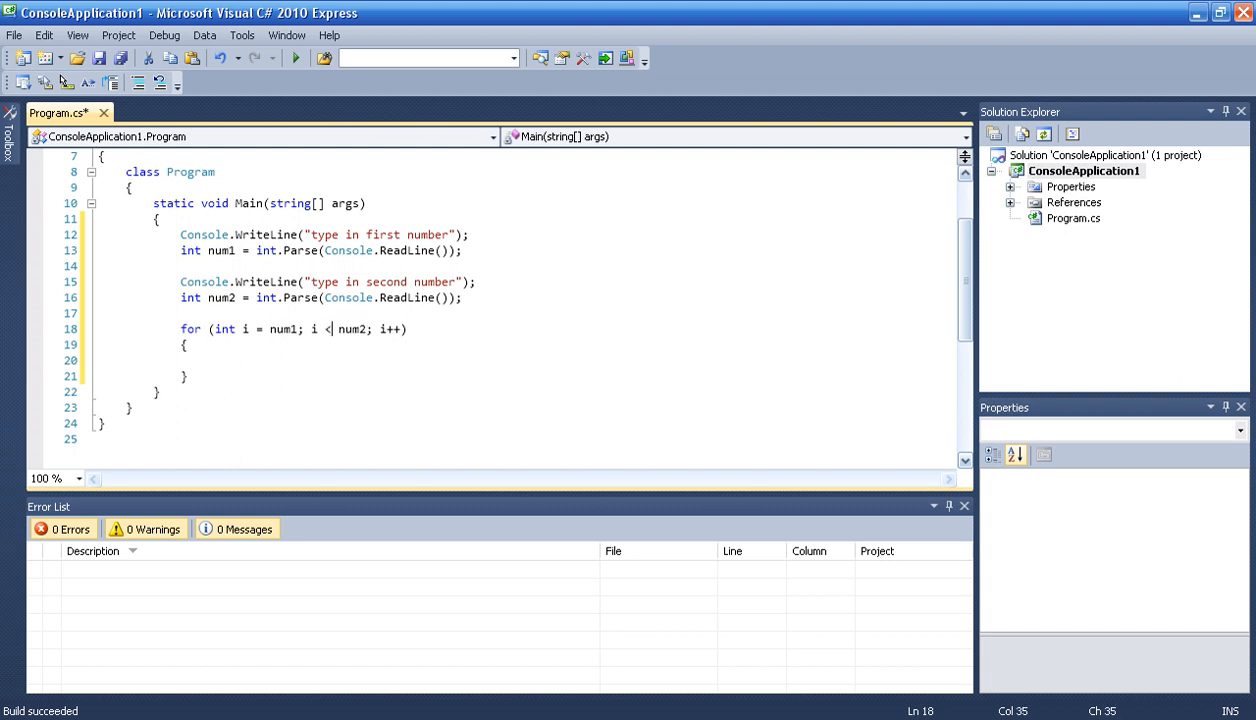
text(=)
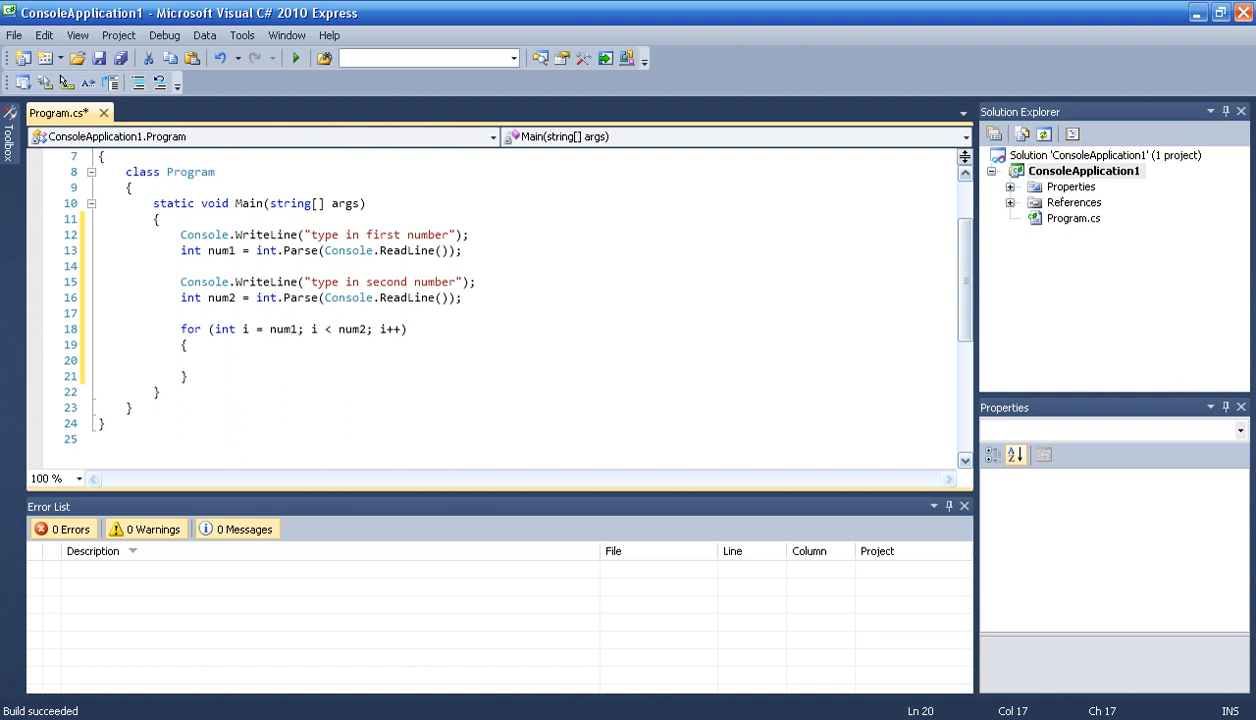
Make the loop body print each i followed by a comma with Console.WriteLine("{0},", i)
text(Console.WriteLine();)
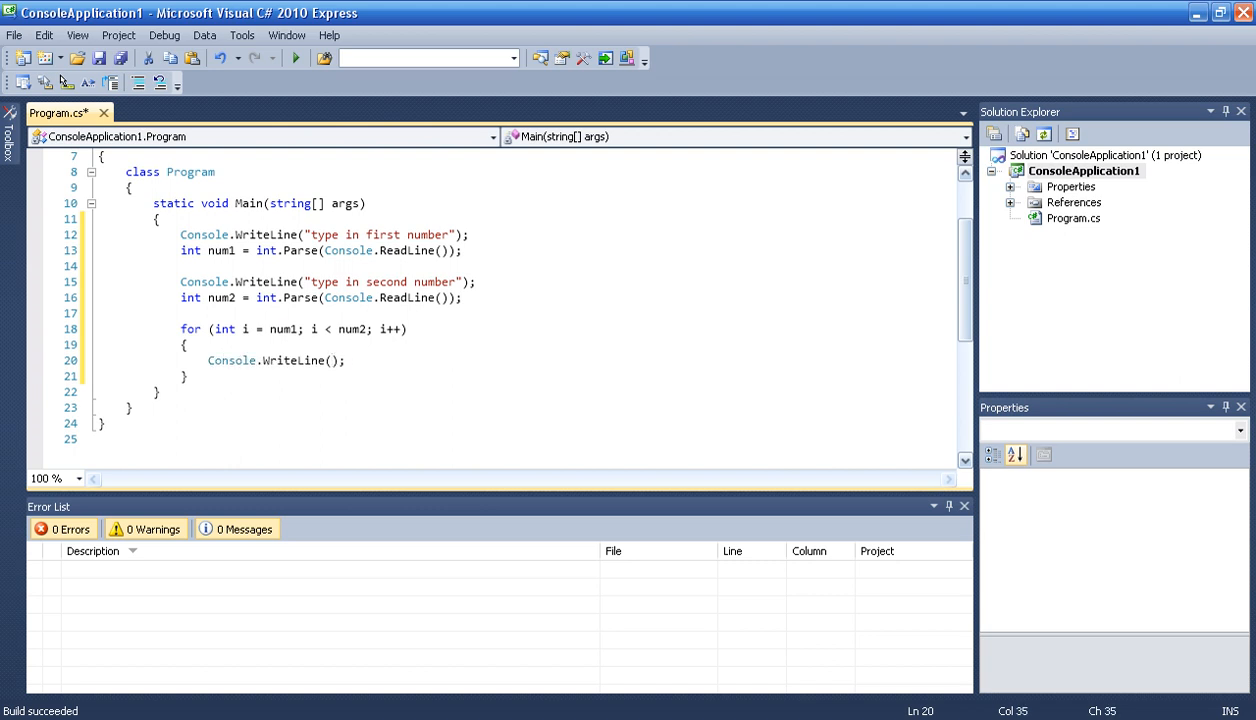
text({}")
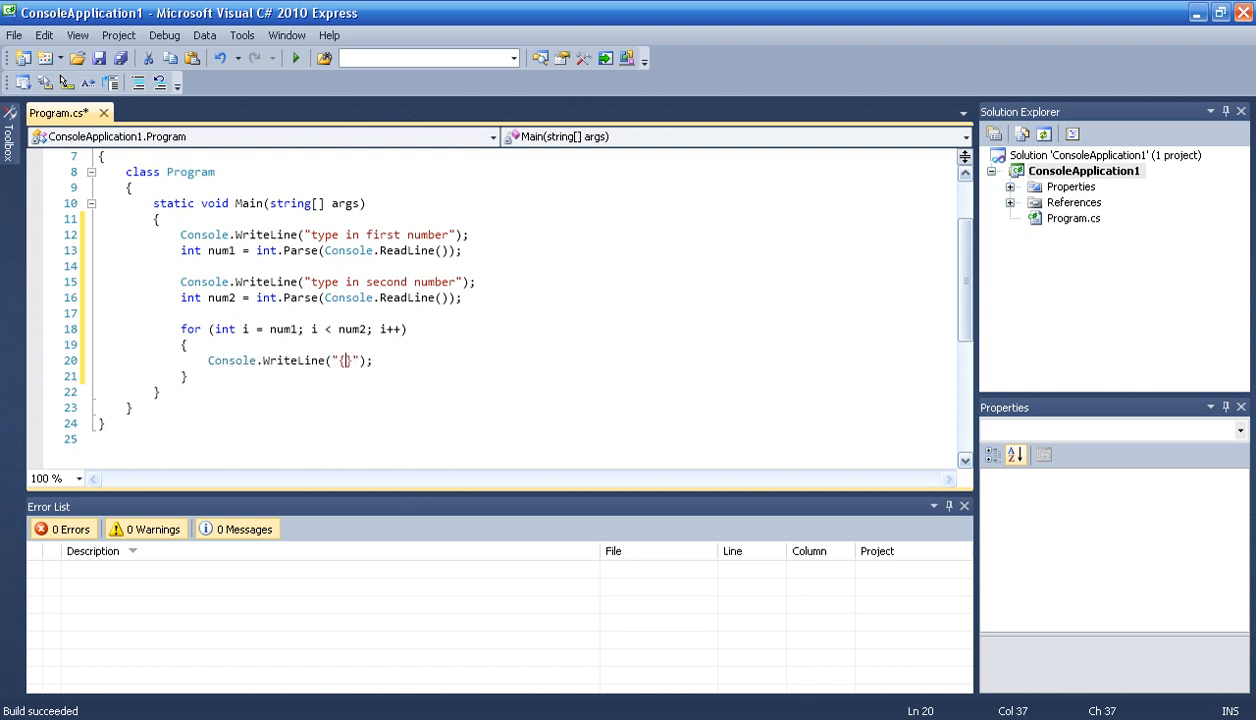
text(,)
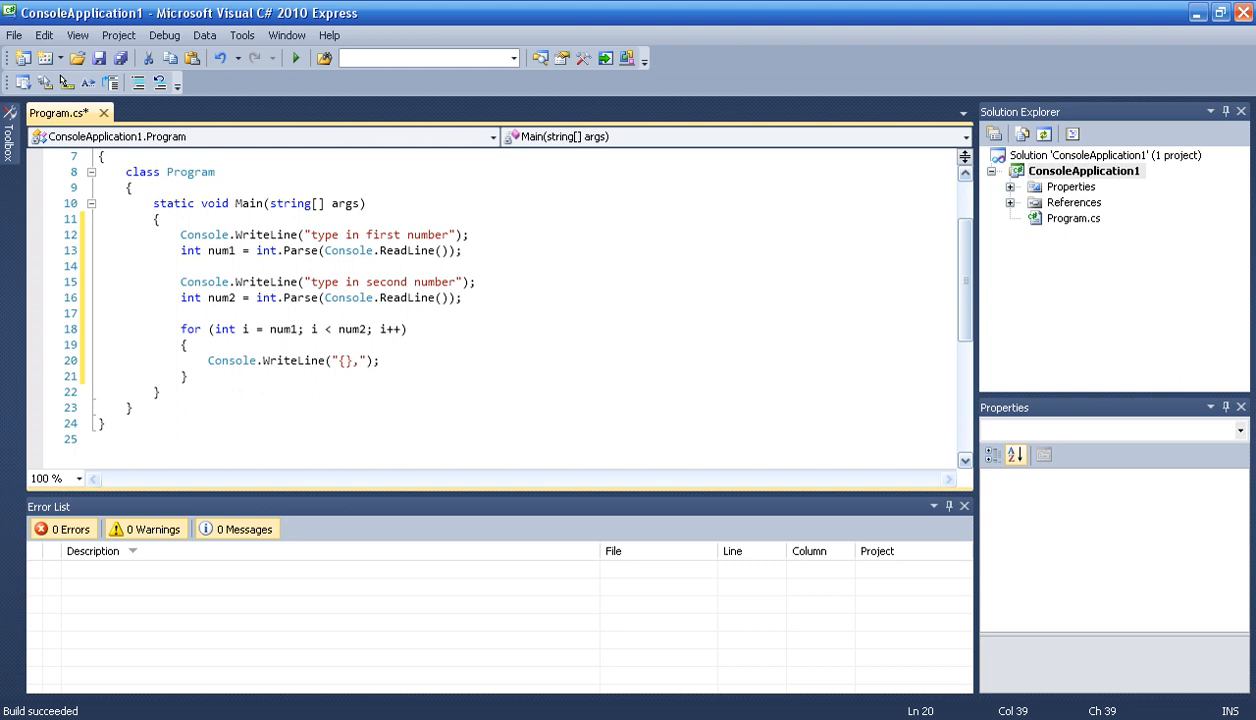
text(0)
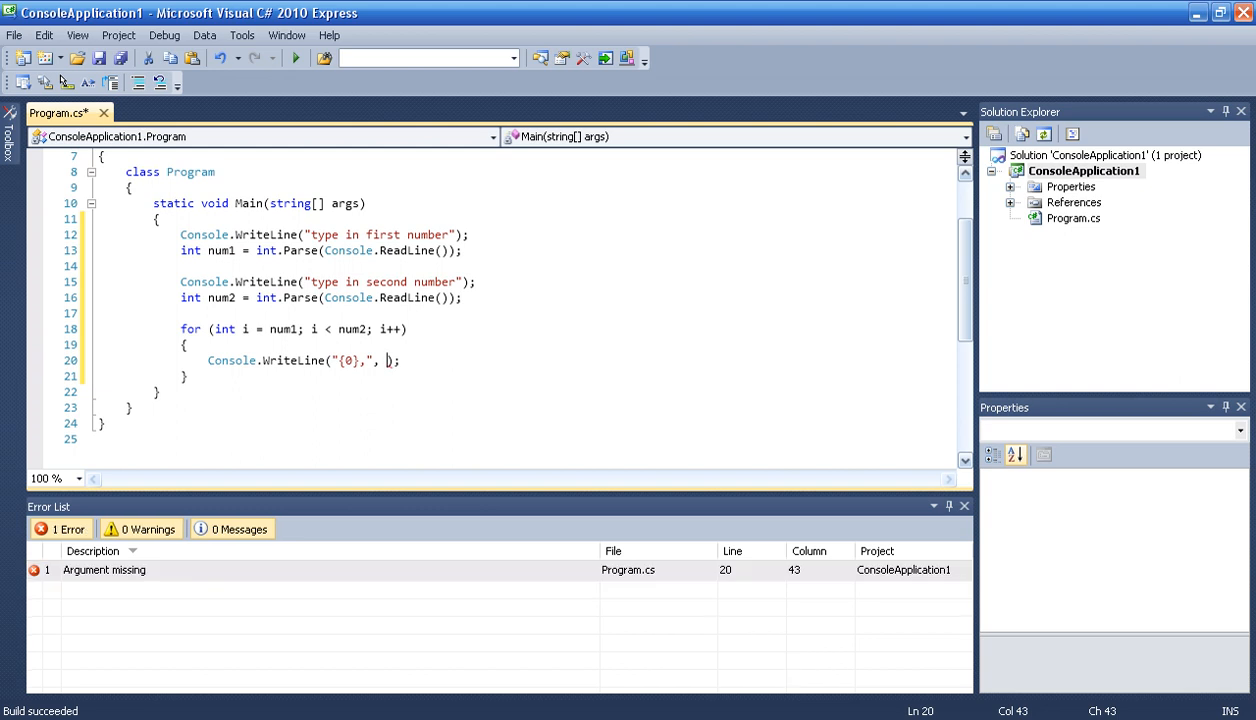
text(i)
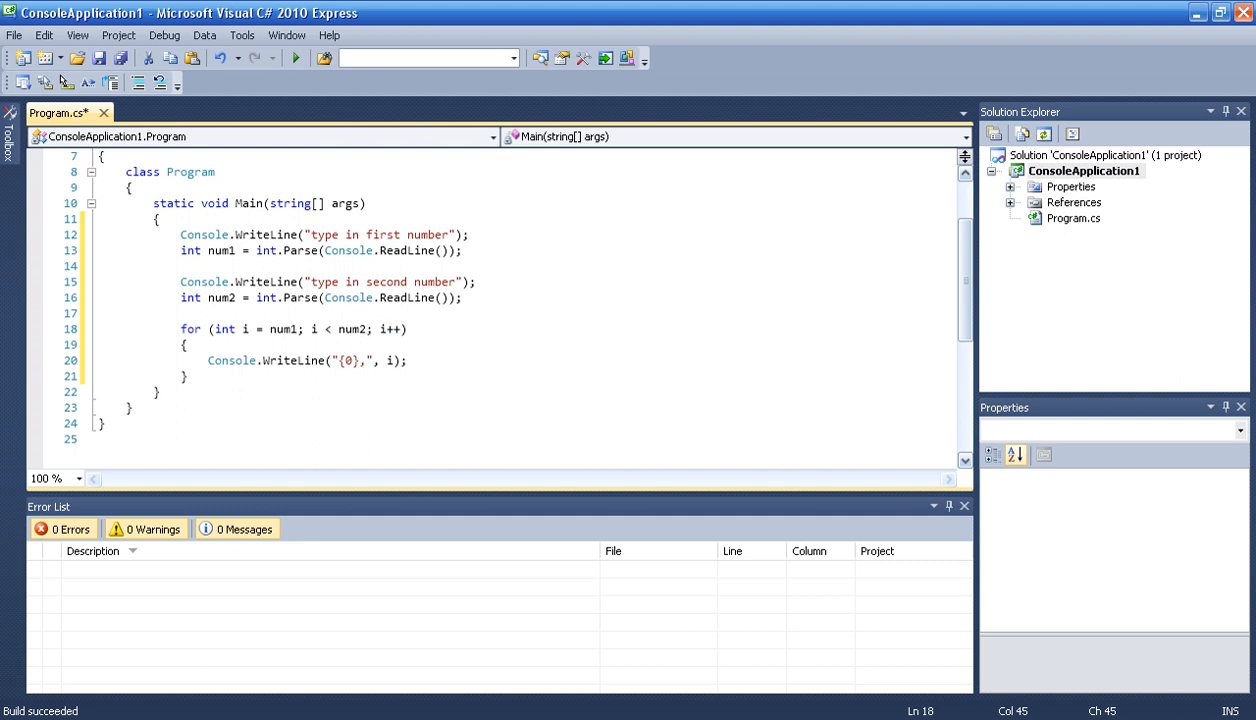
click(408, 360)
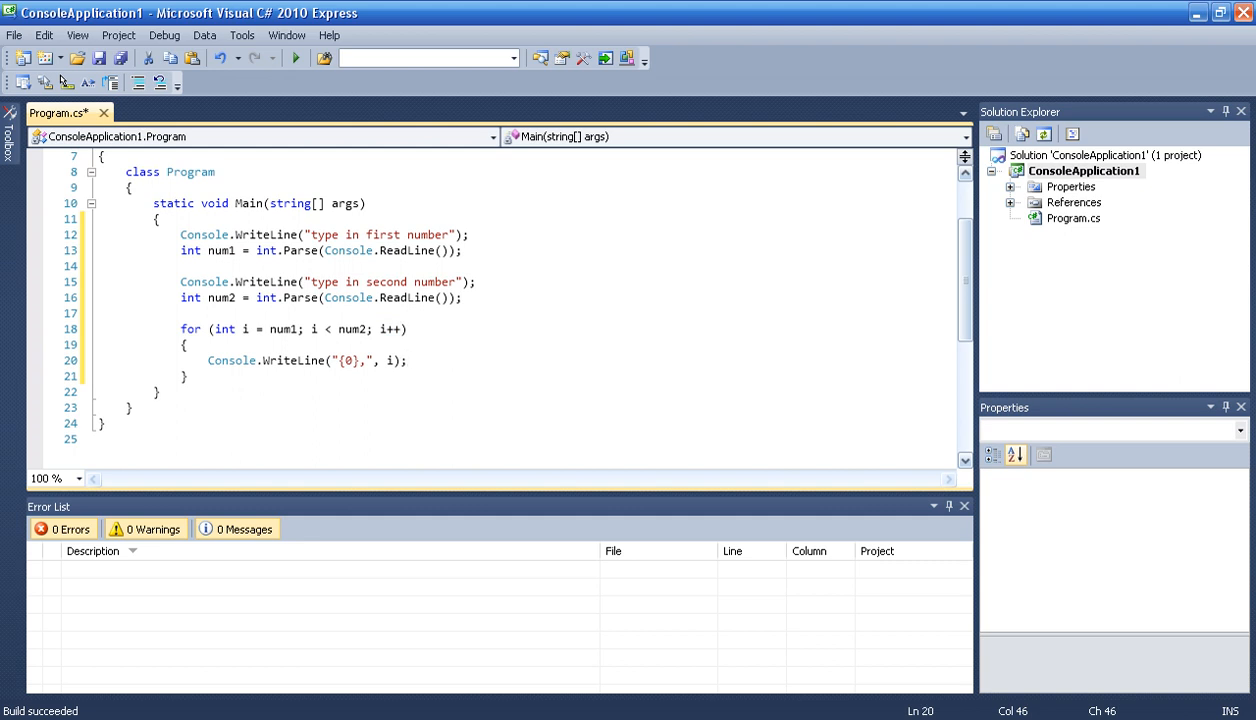
mouse_move(402, 360)
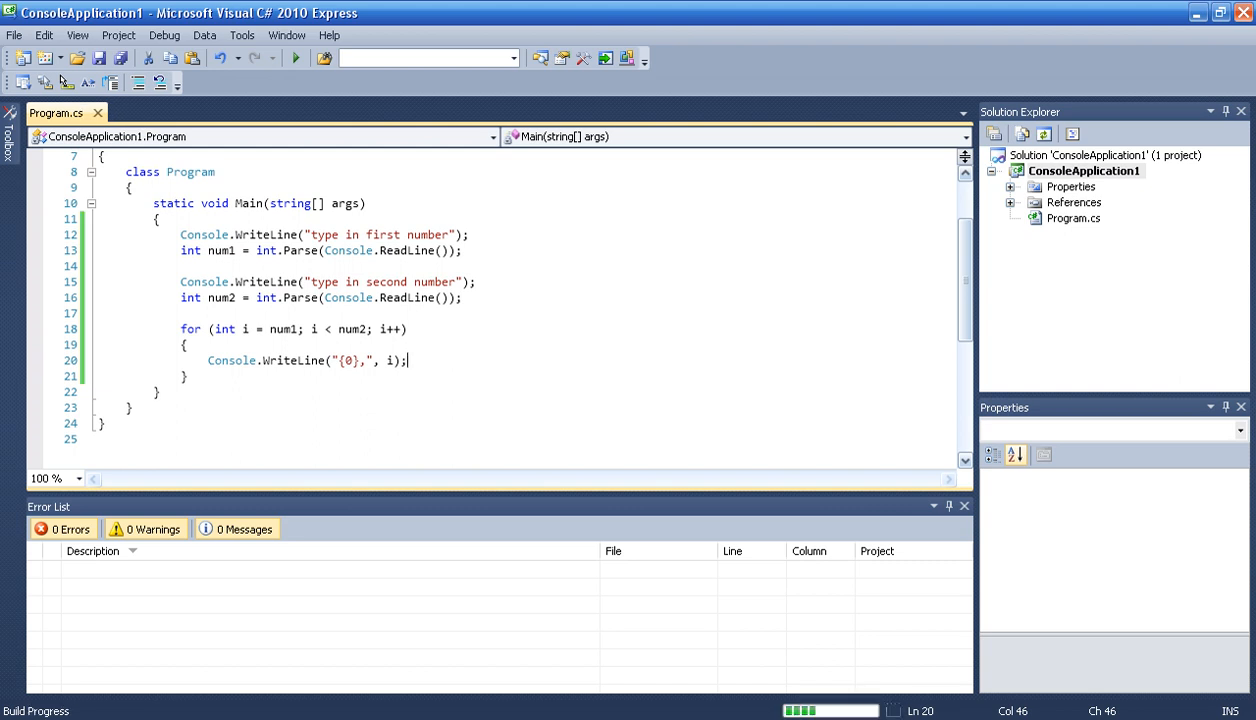
click(296, 58)
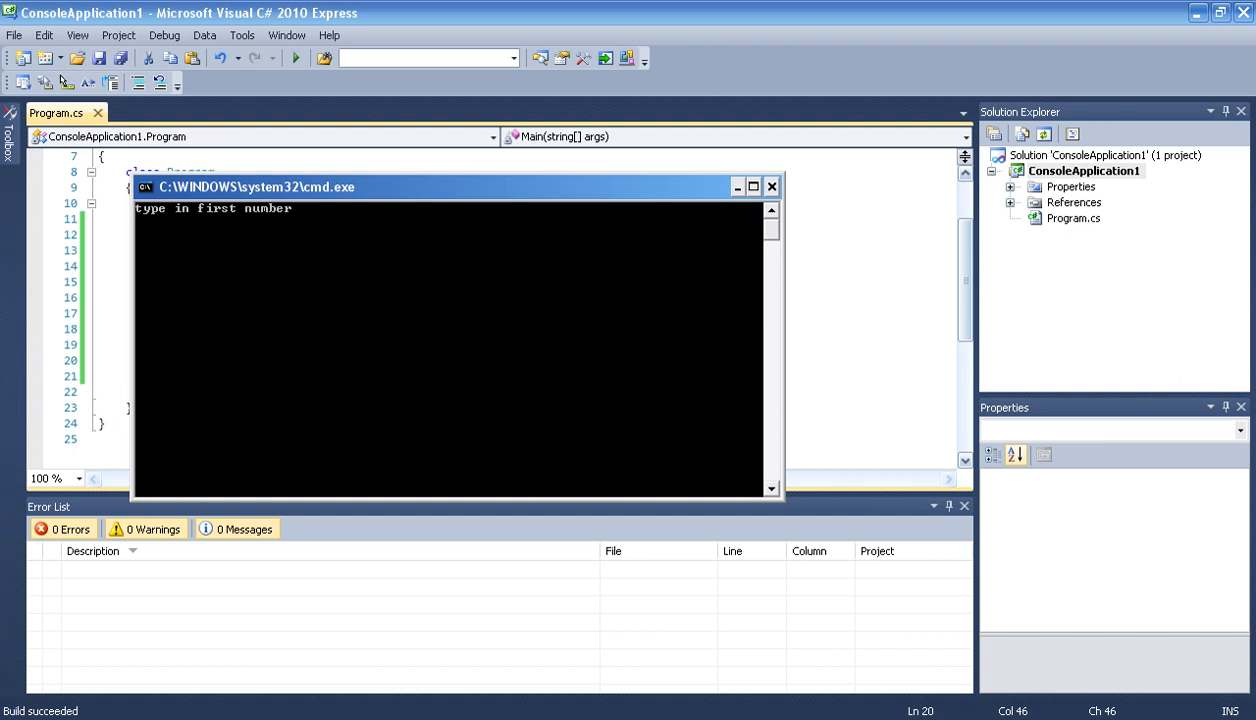
text(5)
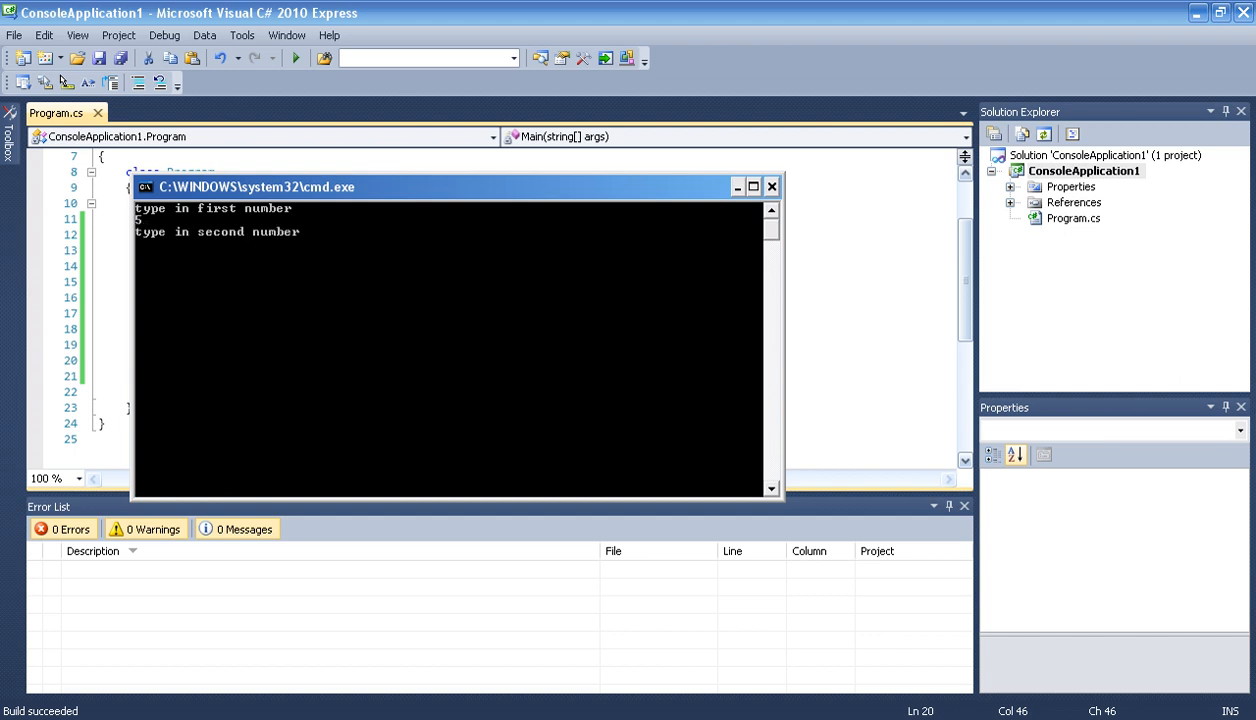
text(1)
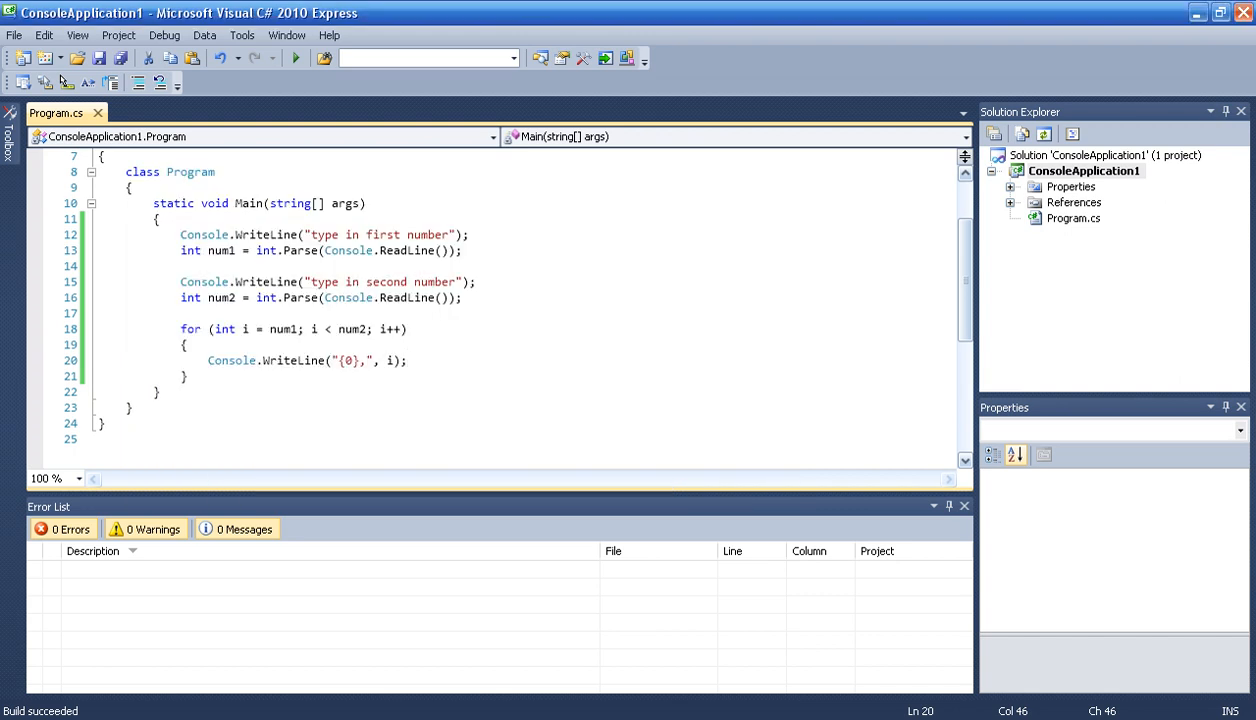
Change the loop's WriteLine to Console.Write("{0},", i) and run the program again
click(308, 360)
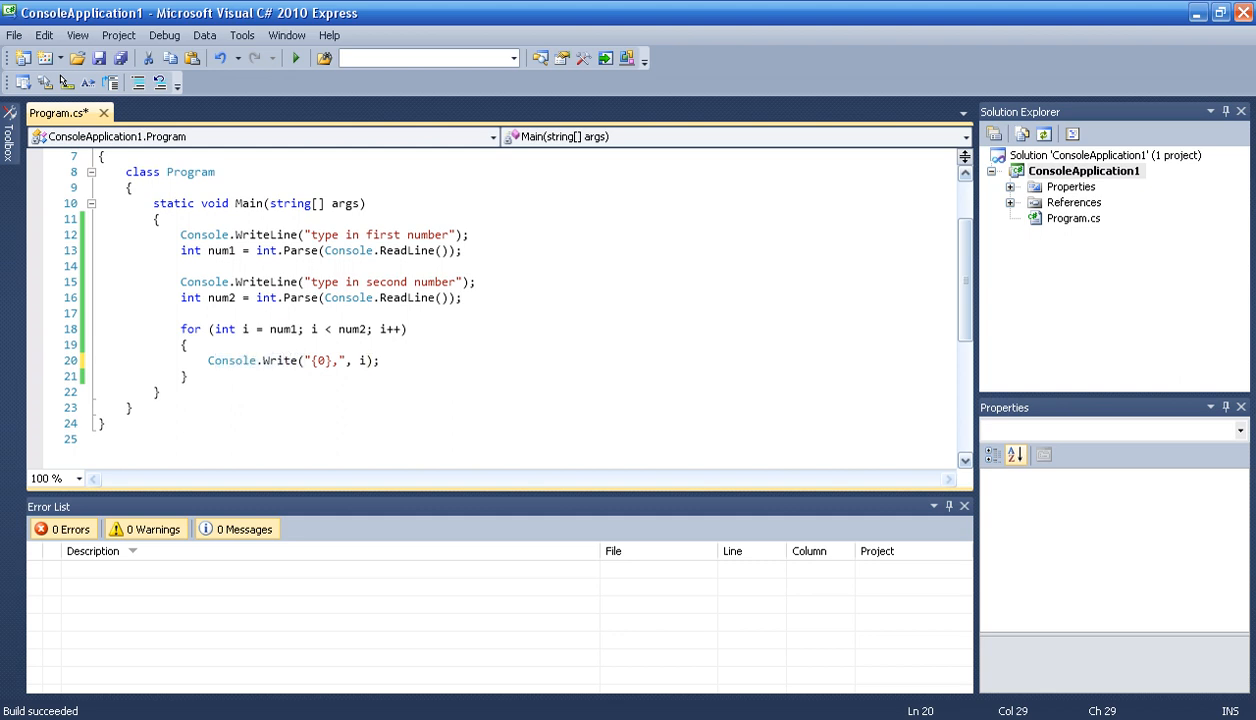
double_click(280, 360)
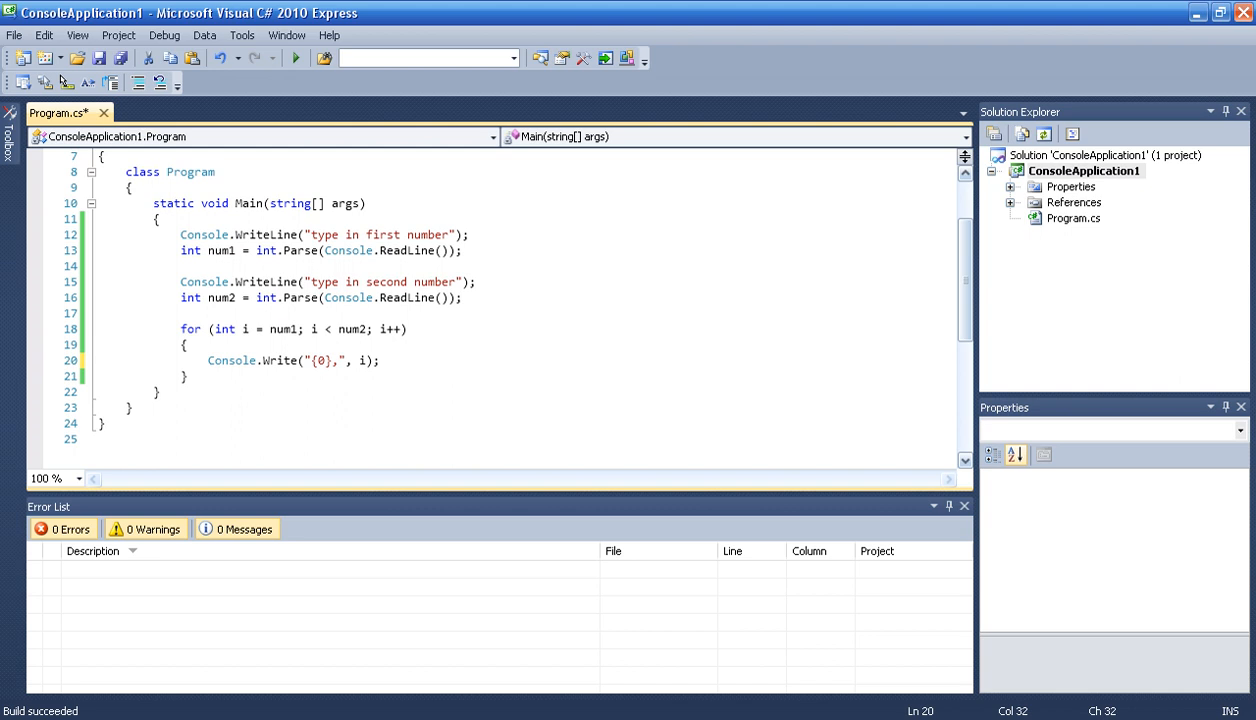
click(294, 56)
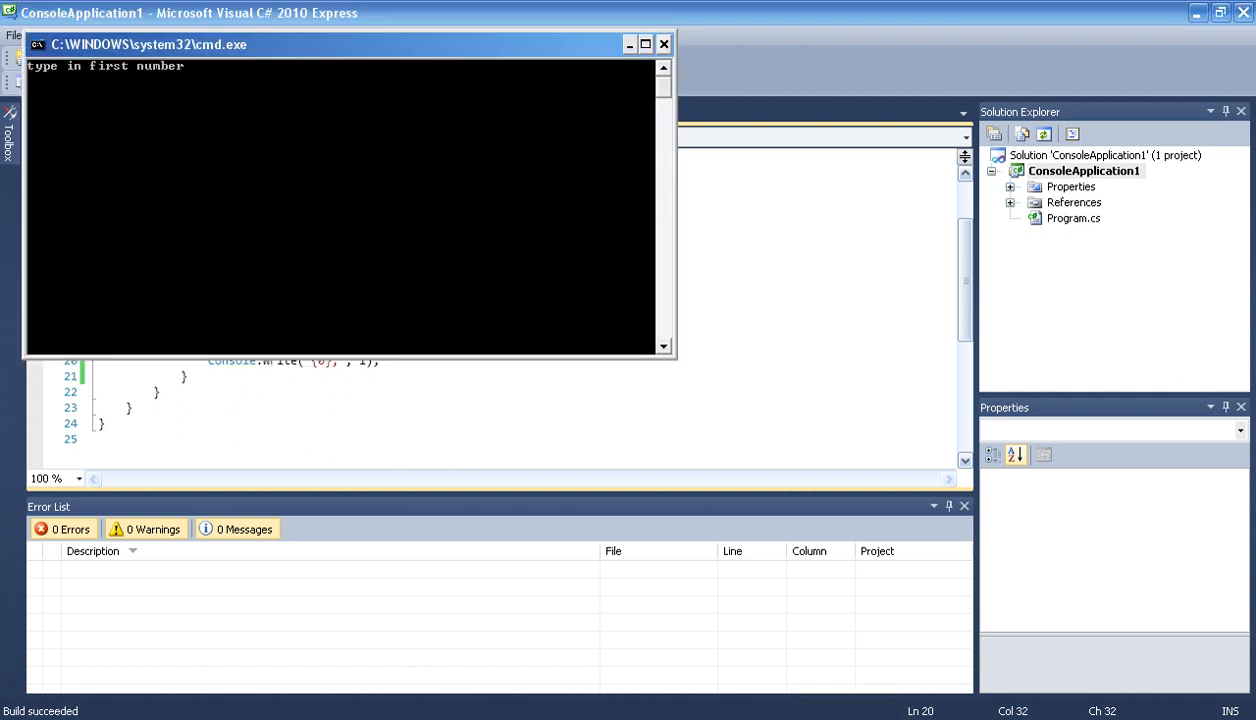
text(5)
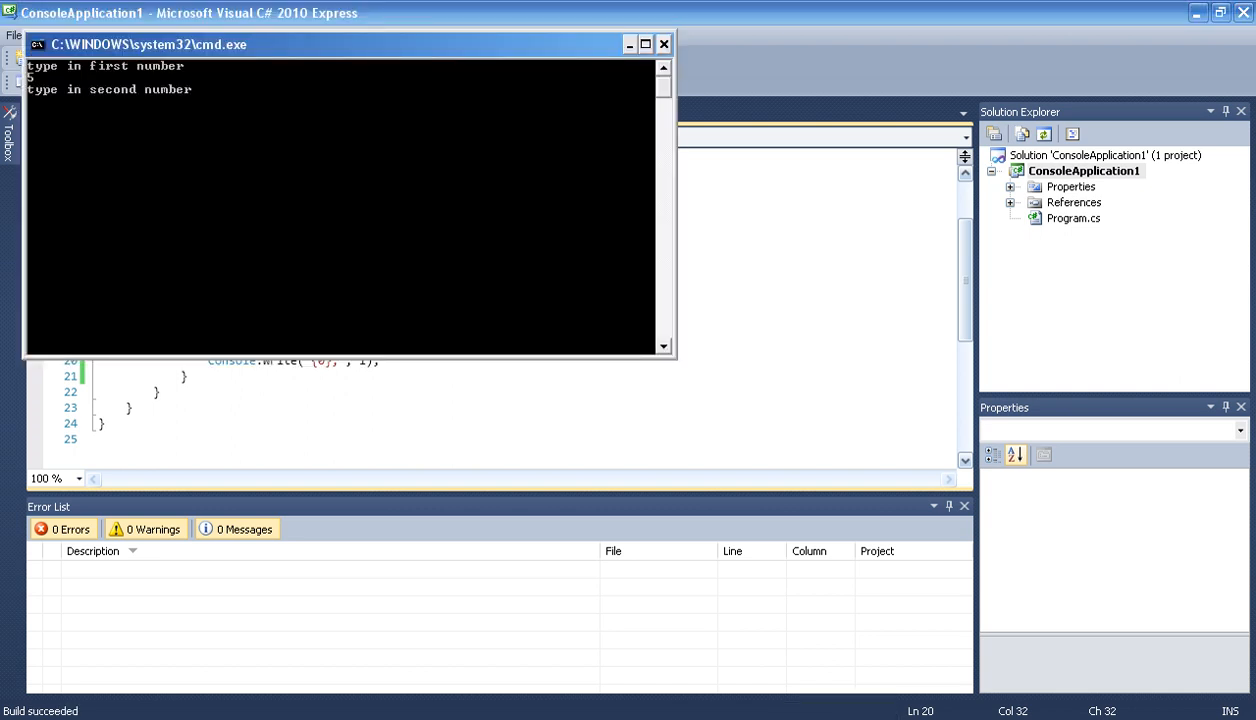
text(10)
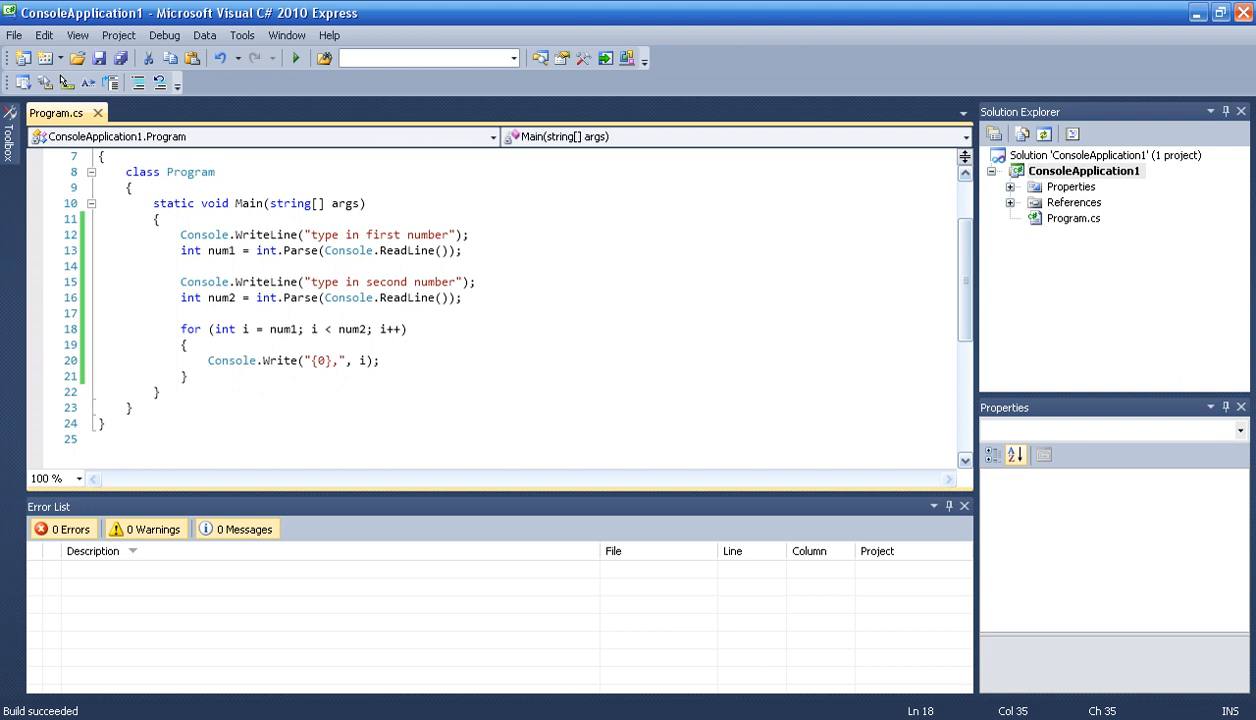
Make the loop condition inclusive as i <= num2 and run the updated program
text(=)
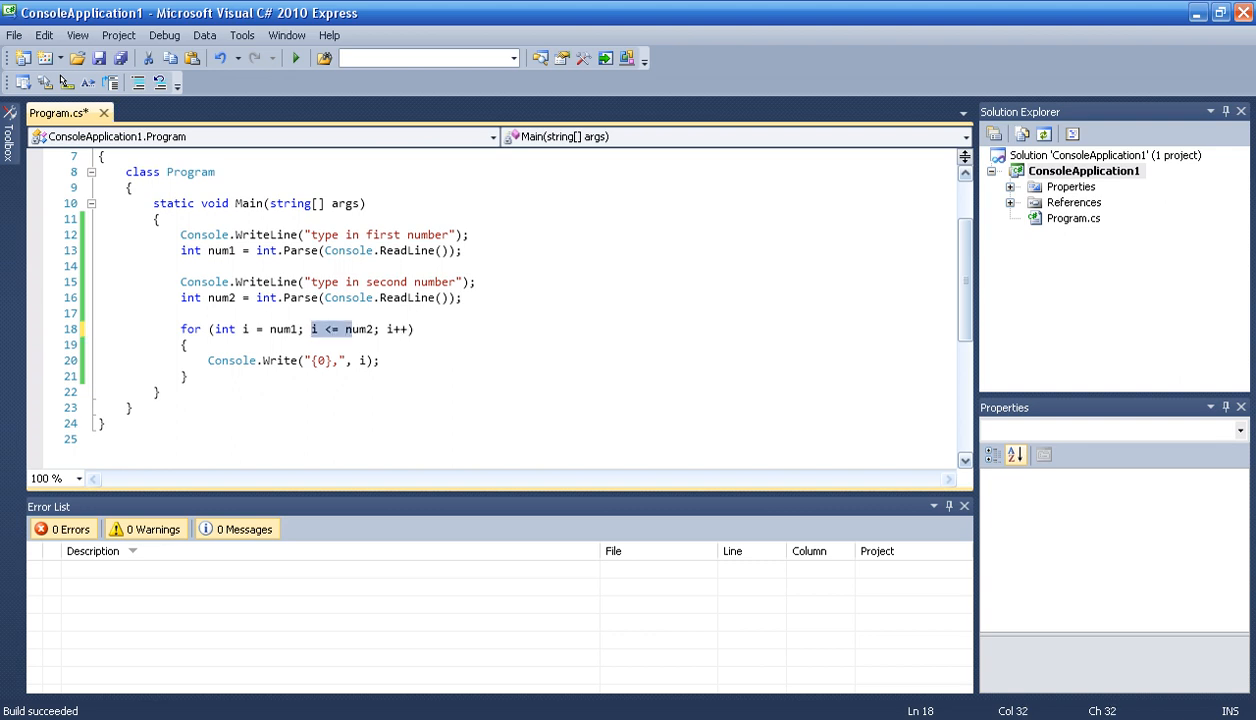
double_click(356, 328)
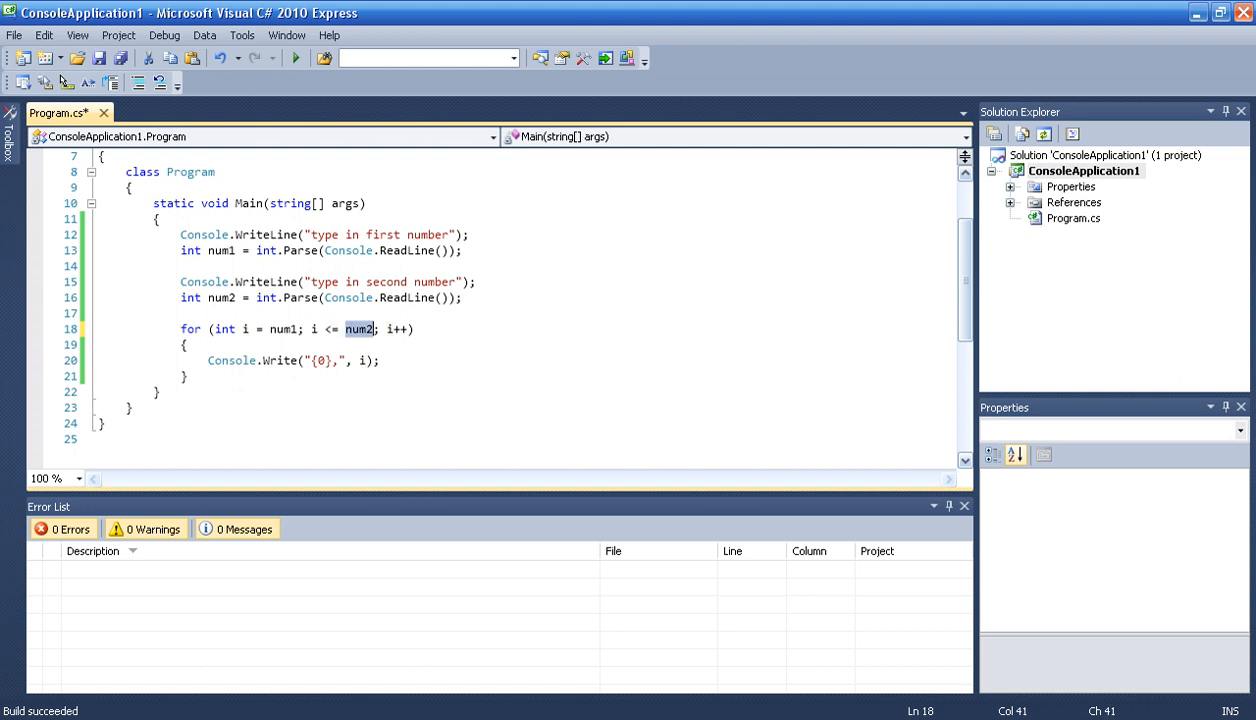
click(296, 56)
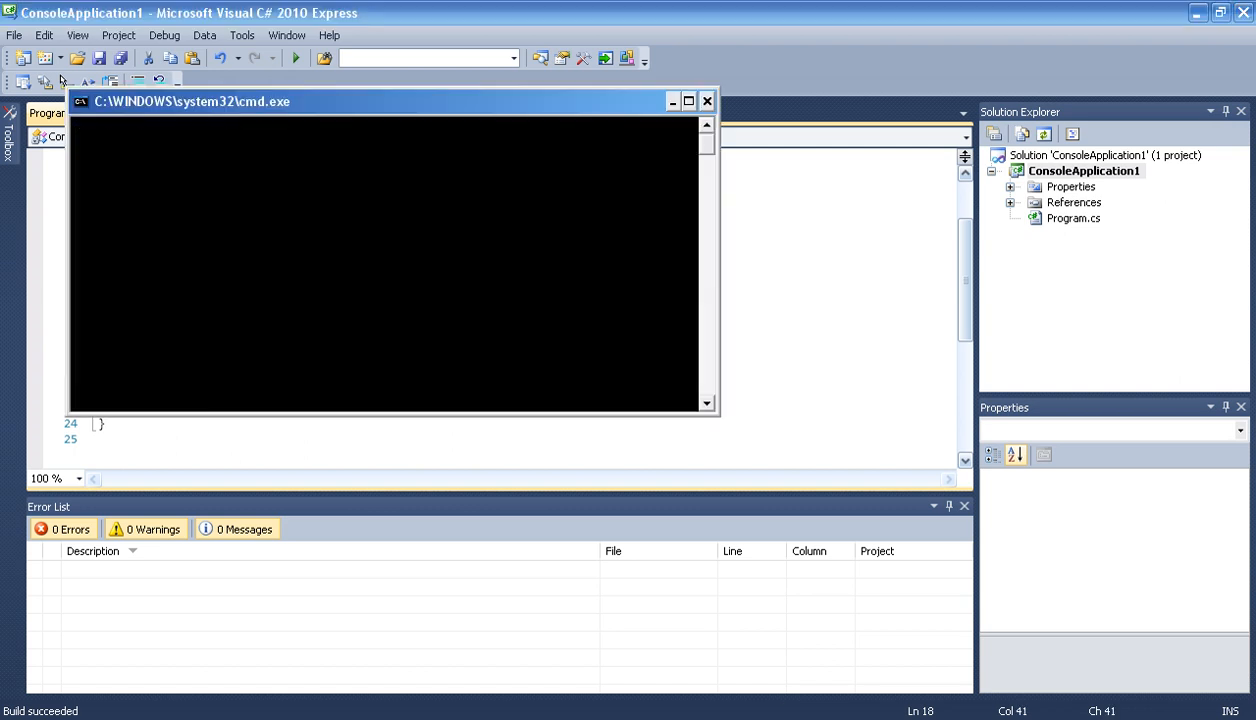